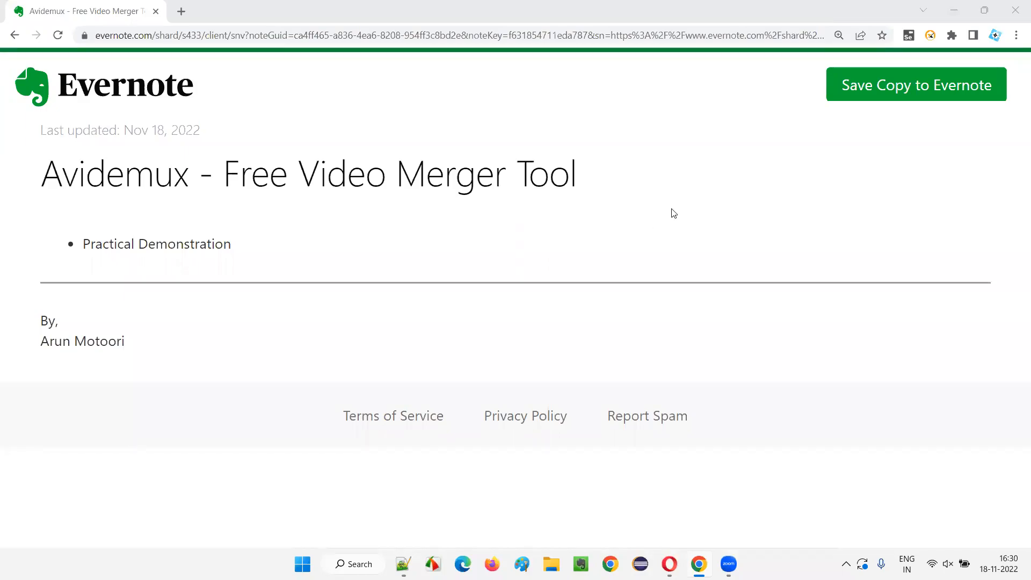
mouse_move(230, 175)
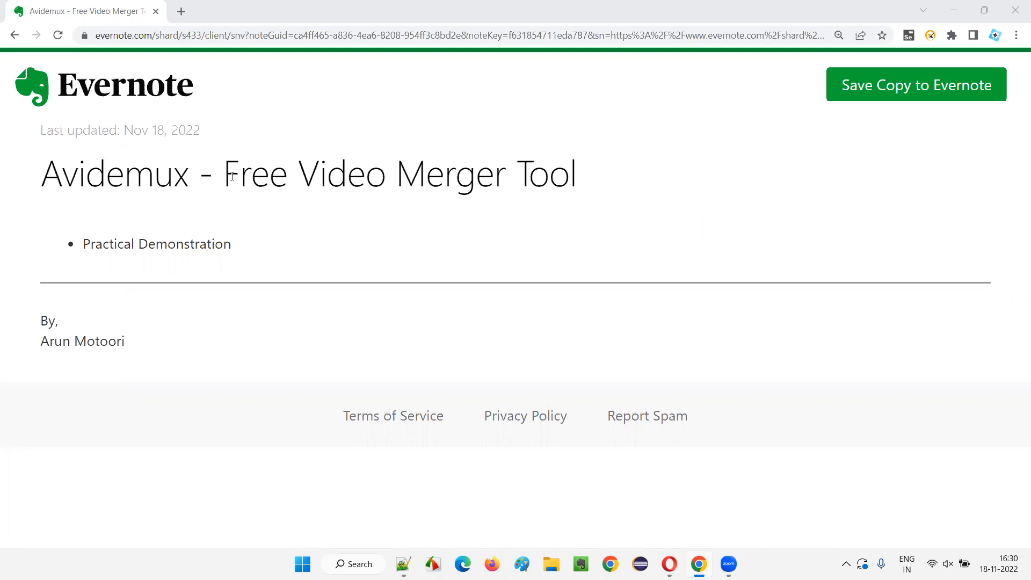
- Search Google for 'avidemux download' in a new Chrome tab
double_click(255, 173)
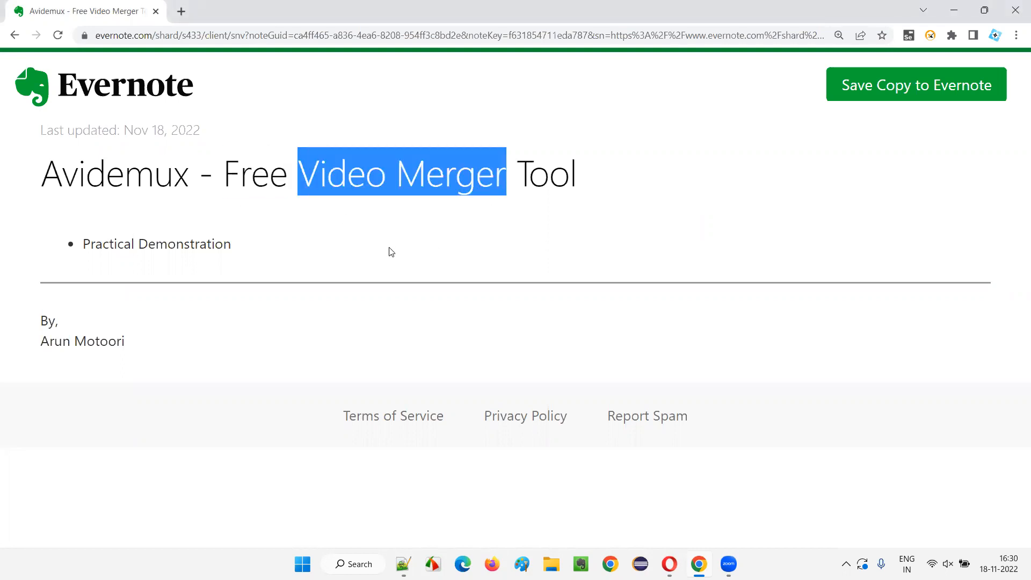
mouse_move(318, 261)
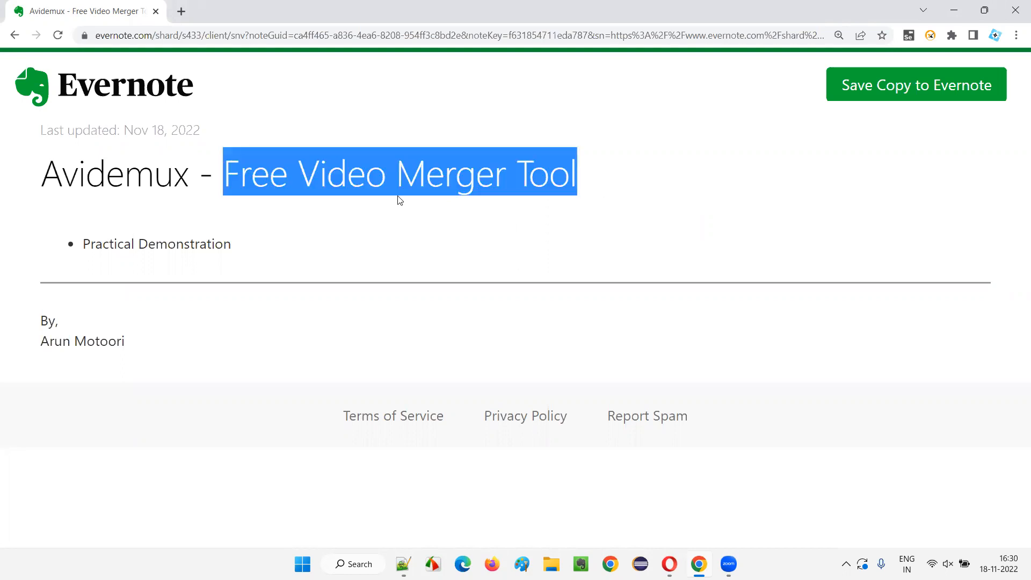
double_click(114, 174)
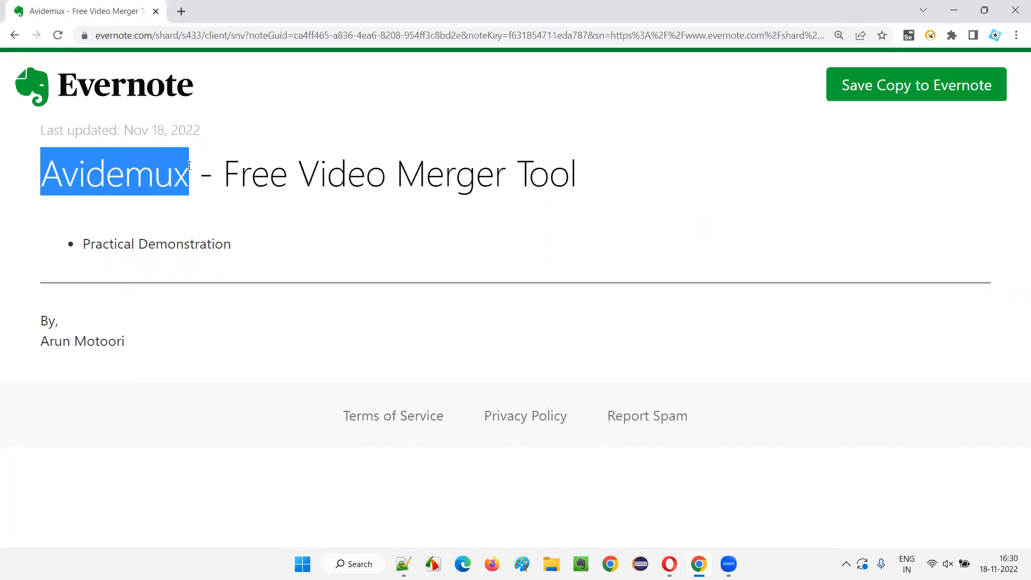
mouse_move(136, 186)
text(avidemux)
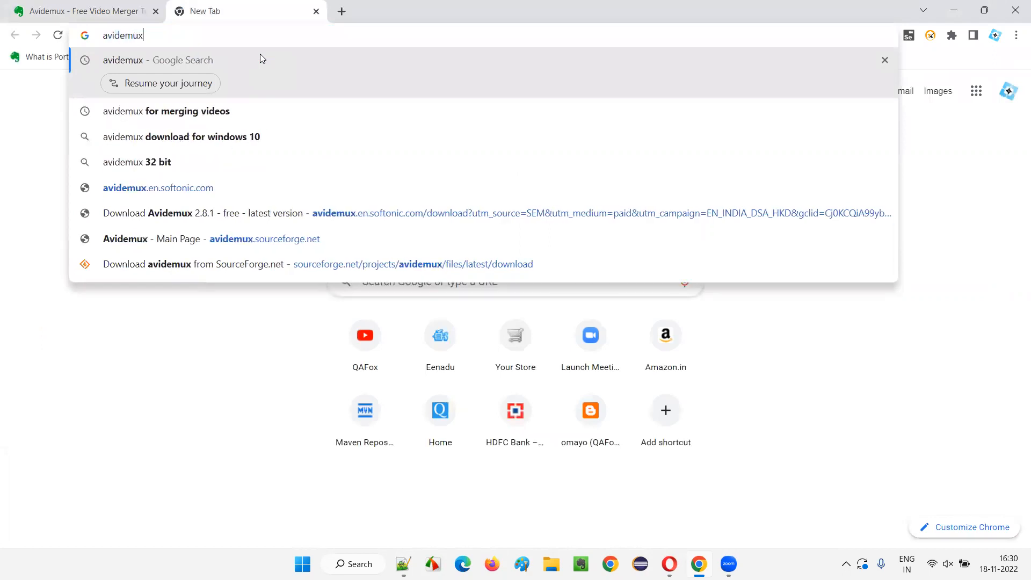
mouse_move(141, 58)
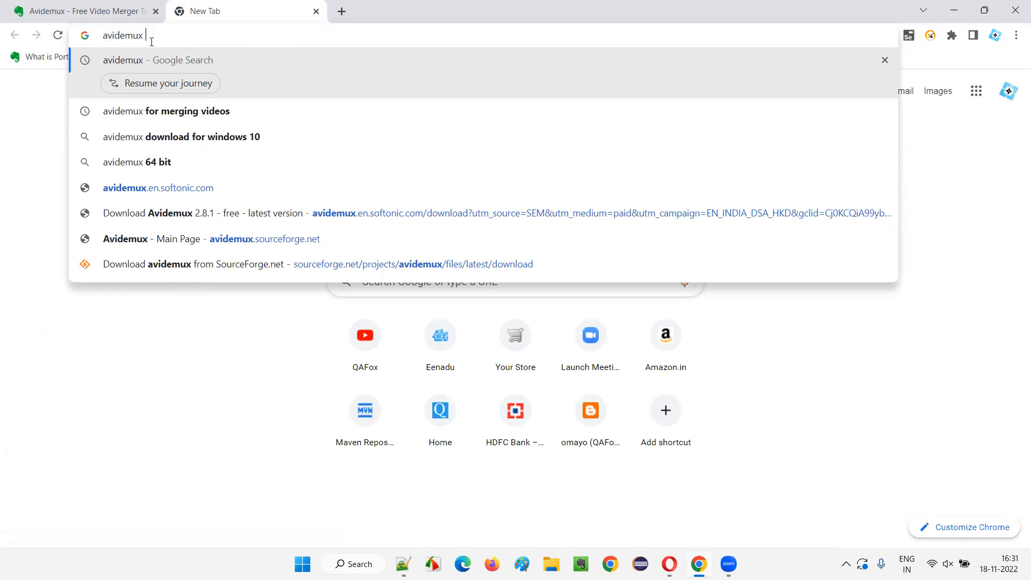
text(download)
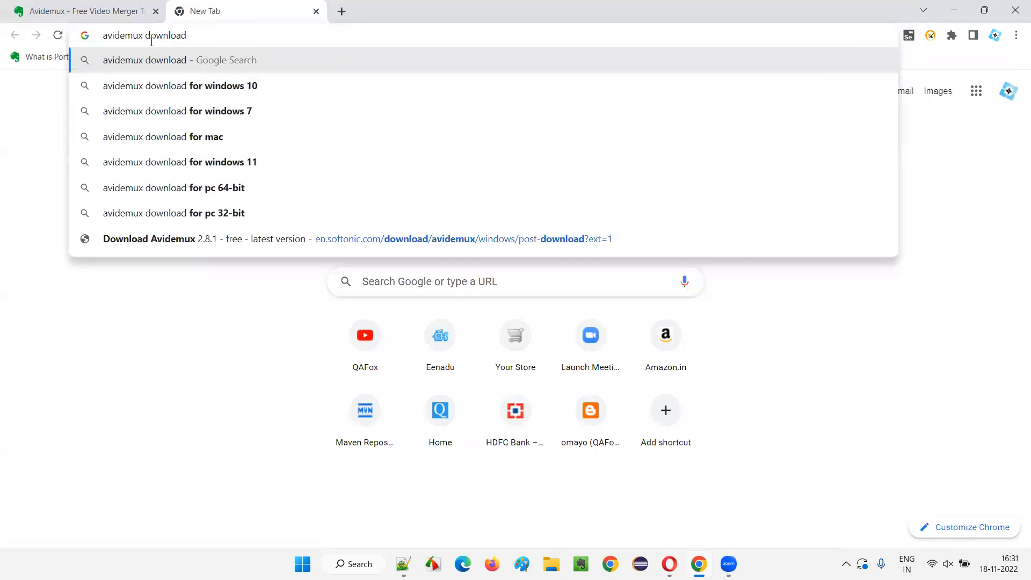
key(Return)
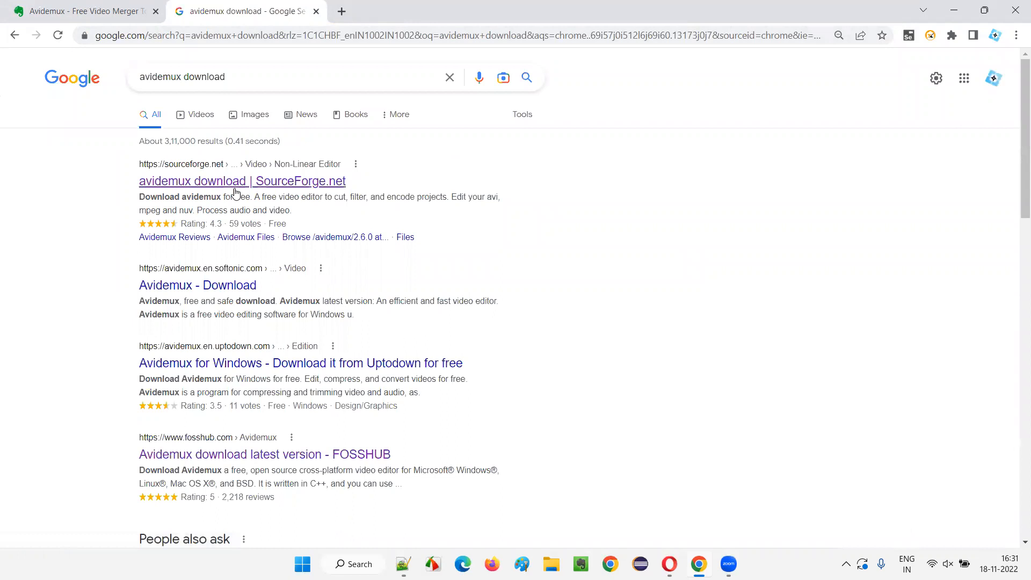
- Download the Avidemux_2.8.1 VC++ 64bits.exe installer from the SourceForge project page
click(241, 180)
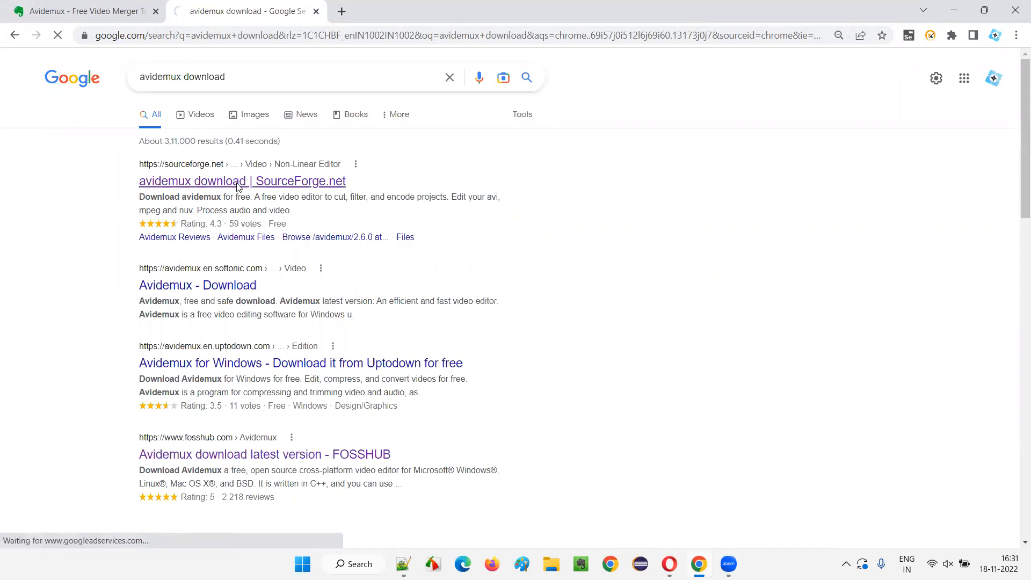
click(242, 182)
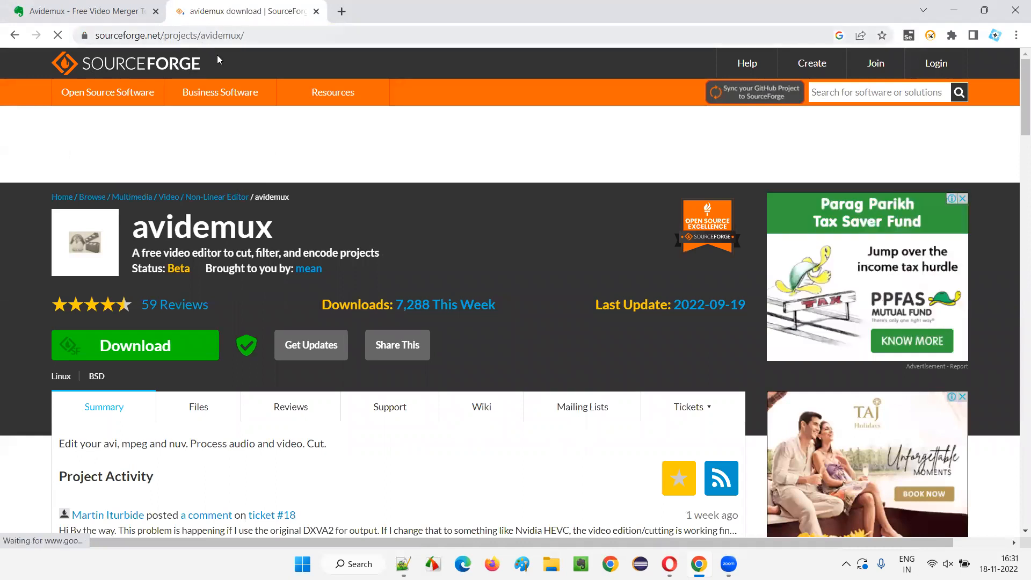
mouse_move(175, 264)
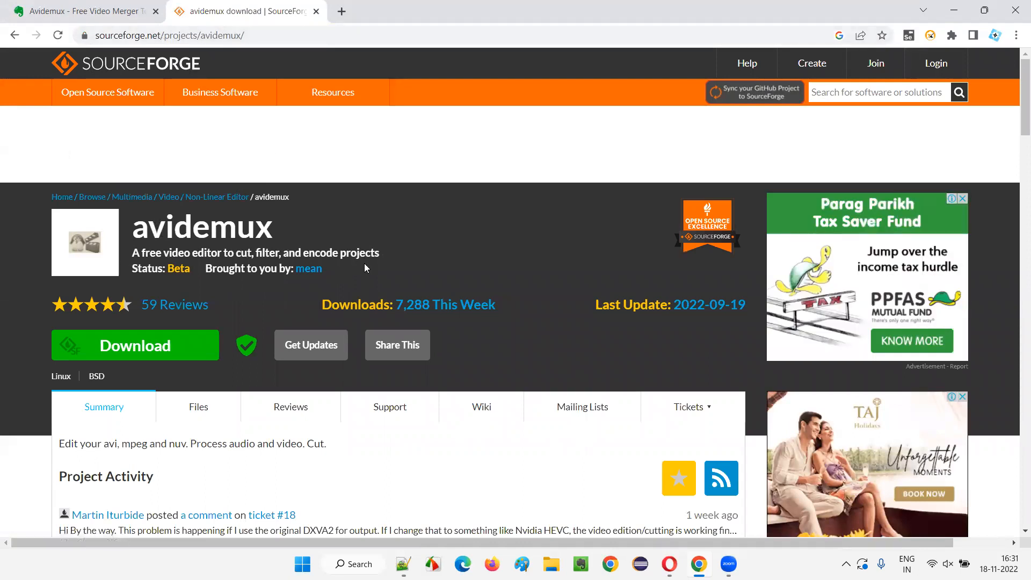
scroll(down, 3)
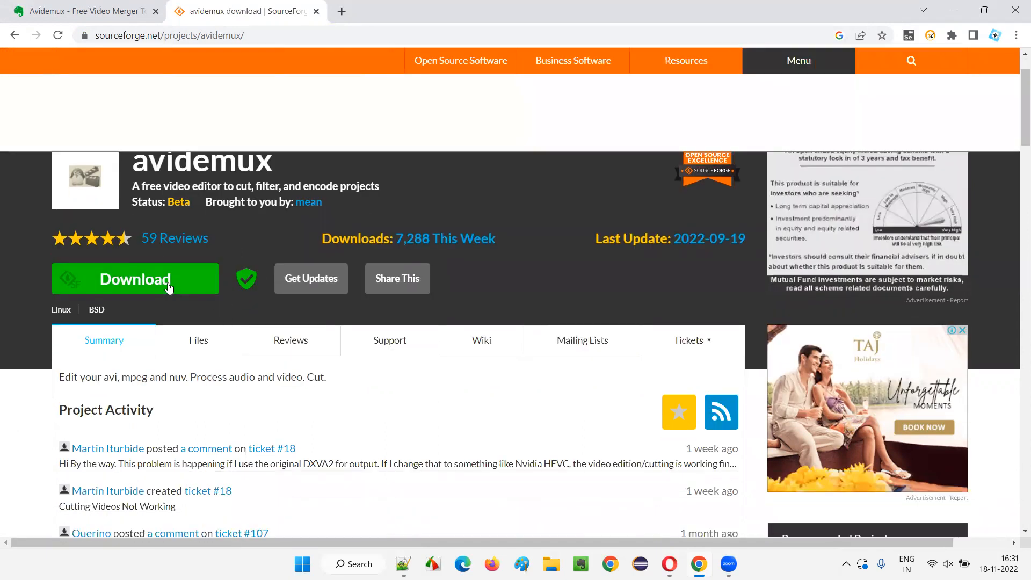
click(135, 278)
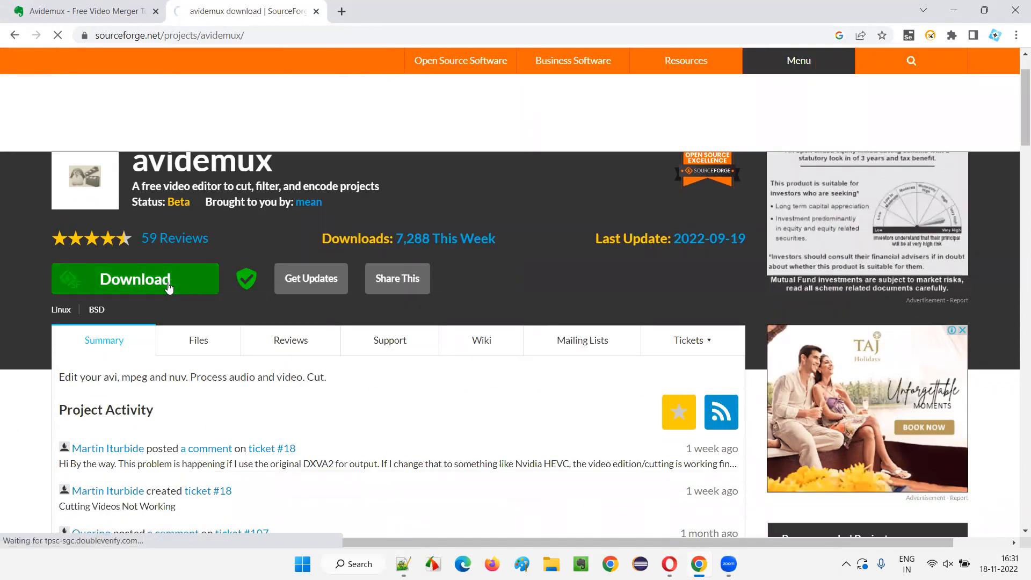
click(135, 278)
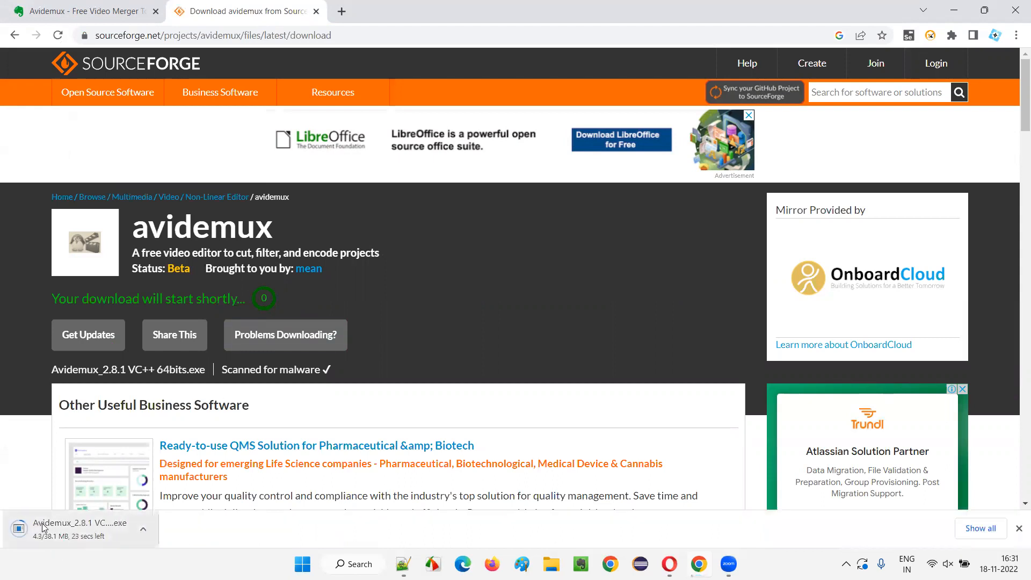
mouse_move(93, 526)
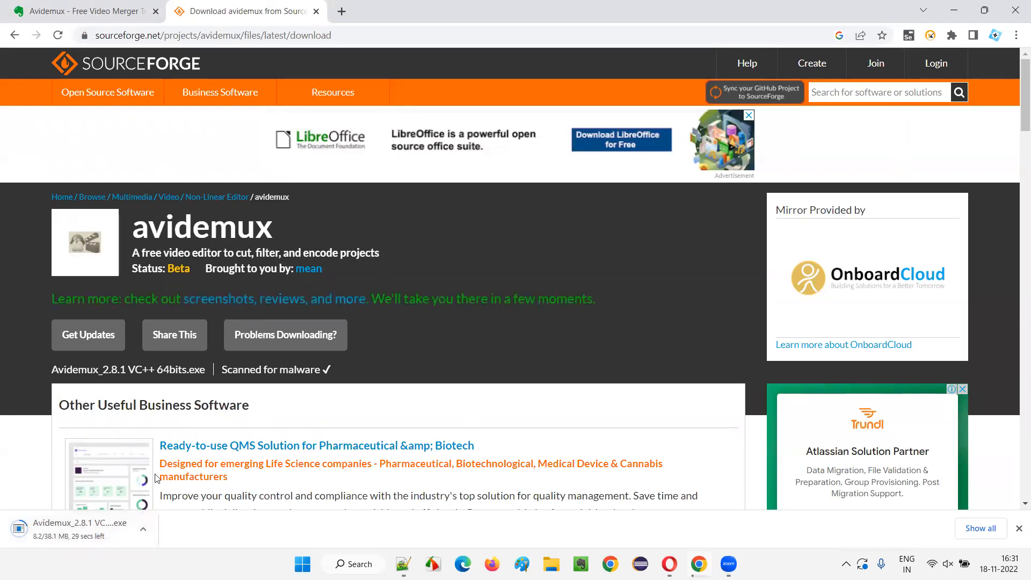
mouse_move(366, 278)
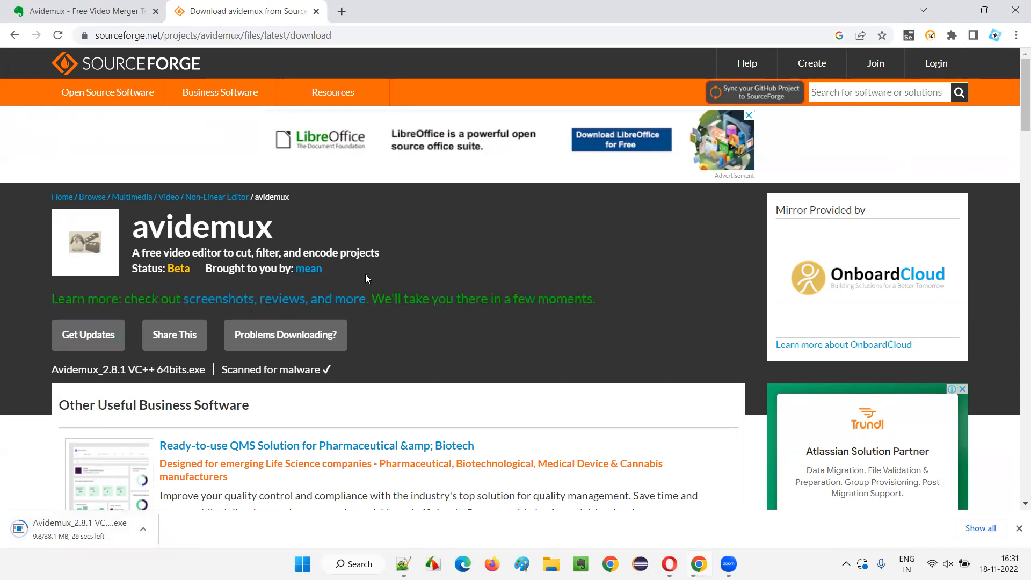
mouse_move(352, 412)
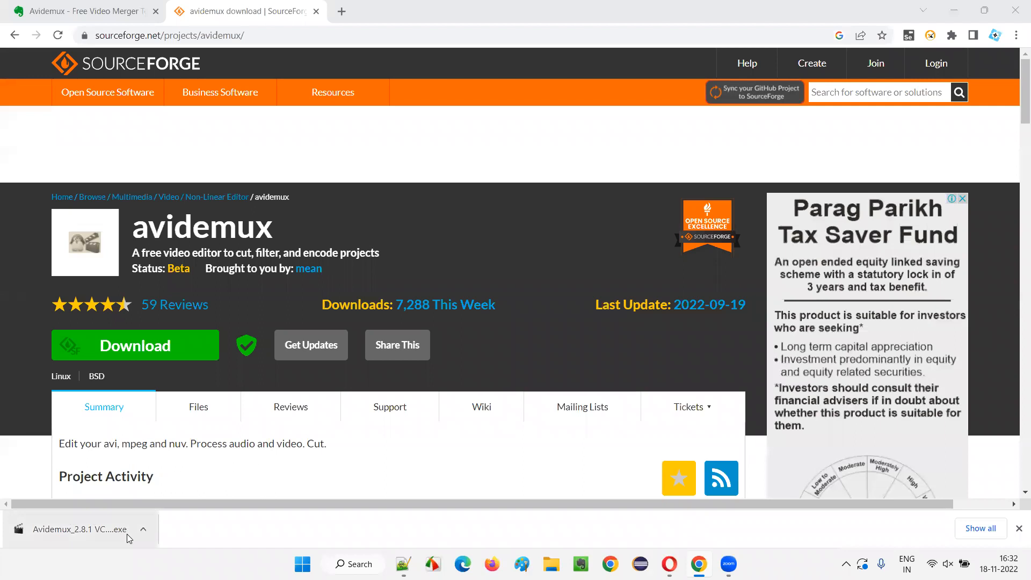
- Show the downloaded Avidemux installer in the Downloads folder
click(143, 529)
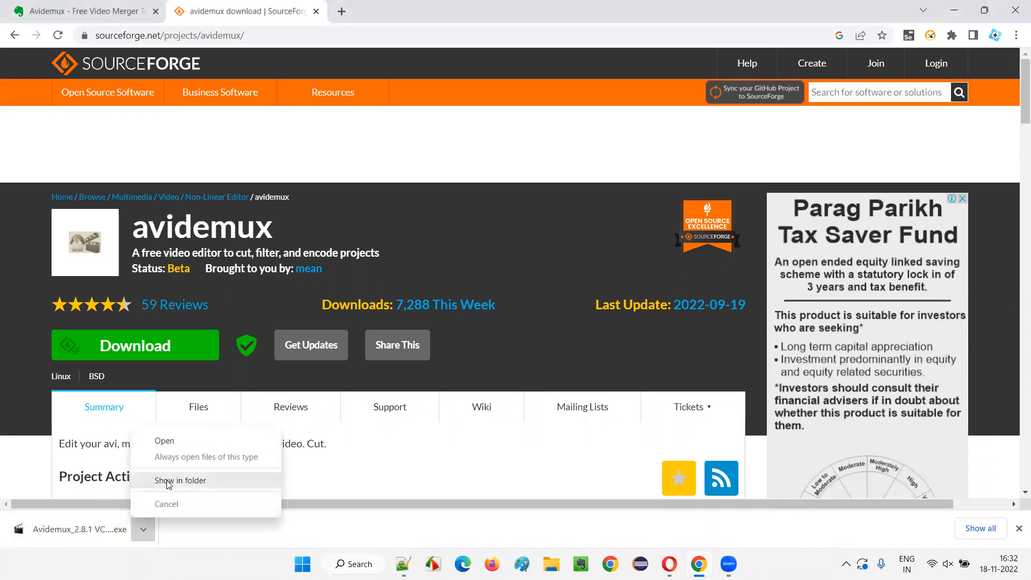
click(180, 480)
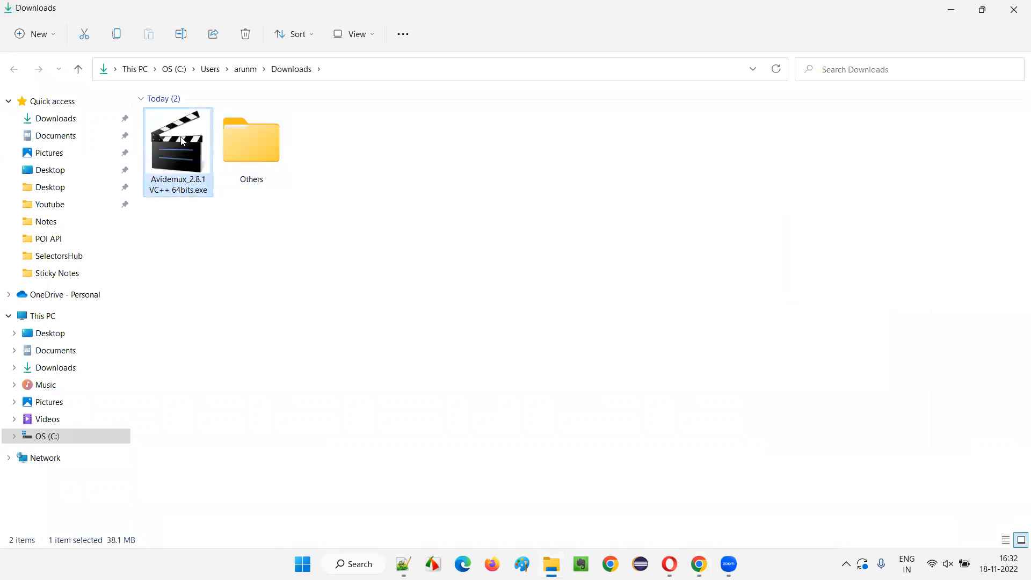
mouse_move(187, 139)
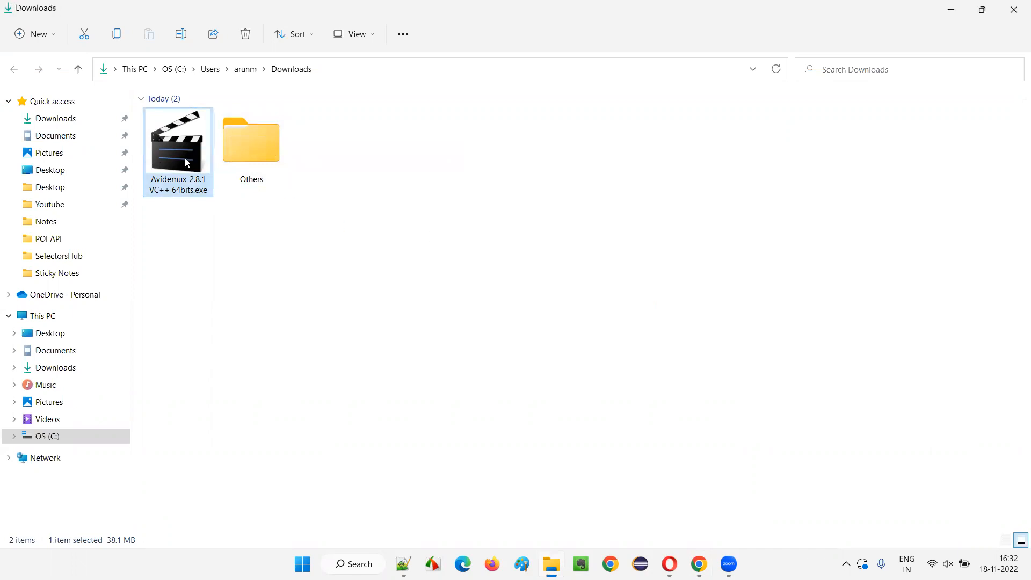
- Run the Avidemux installer with default folder and Start Menu settings through to Finish
double_click(177, 139)
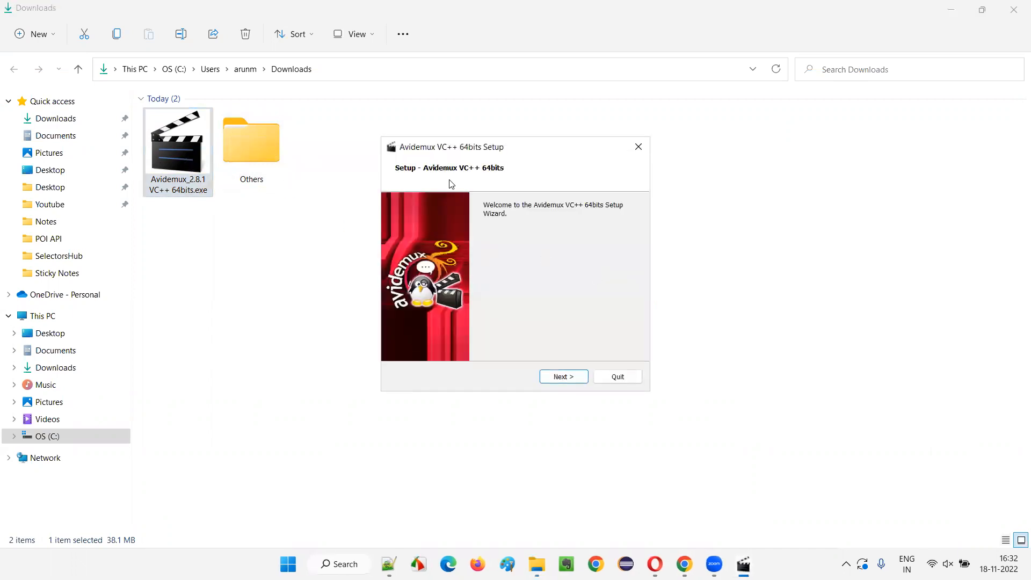
mouse_move(433, 251)
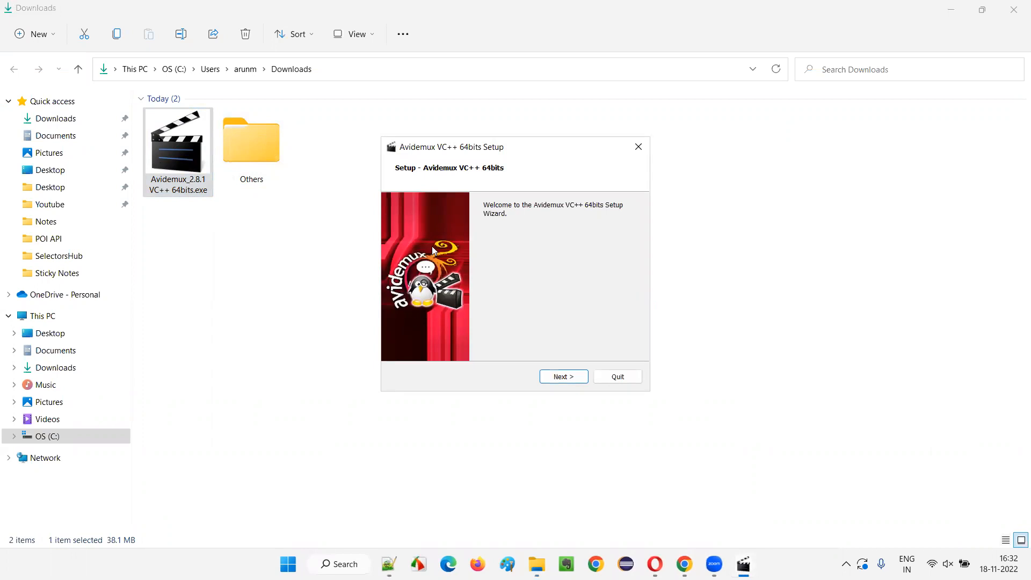
mouse_move(454, 295)
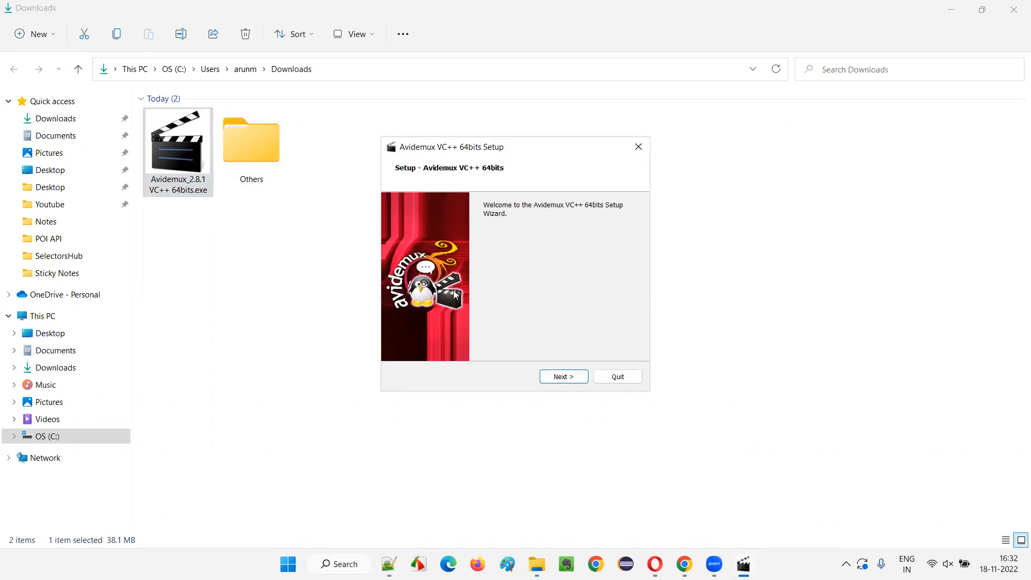
mouse_move(616, 224)
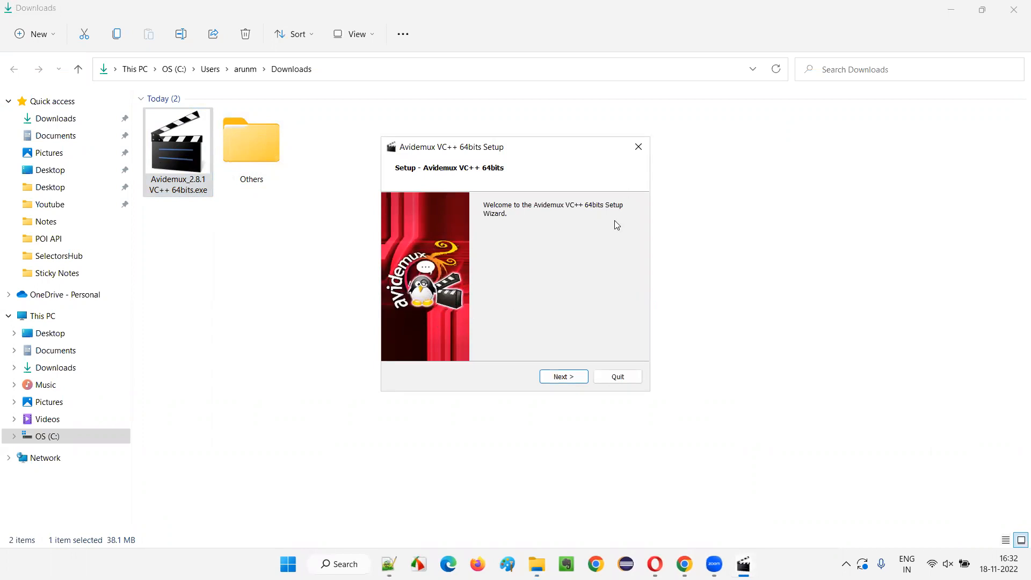
click(562, 376)
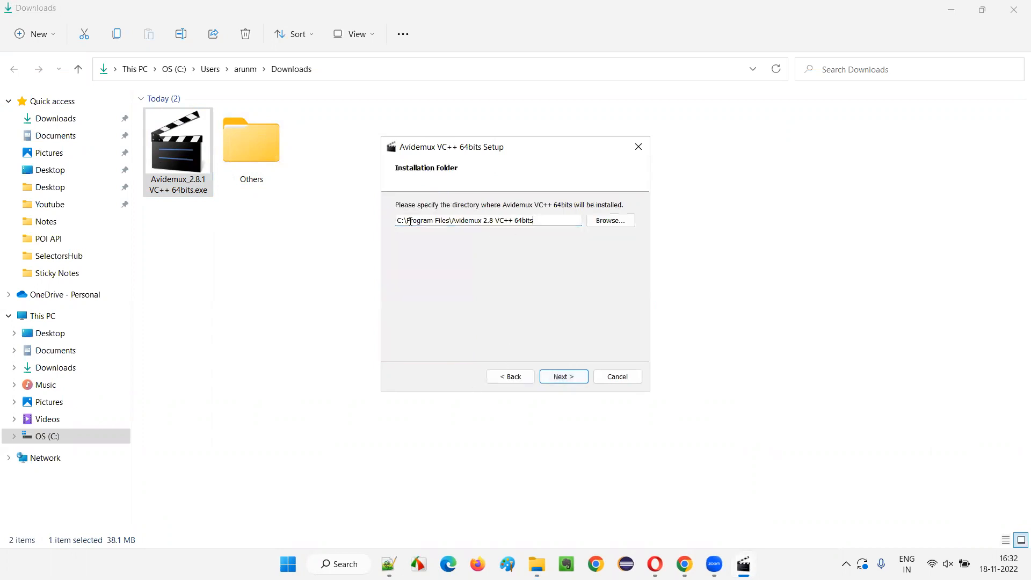
triple_click(487, 221)
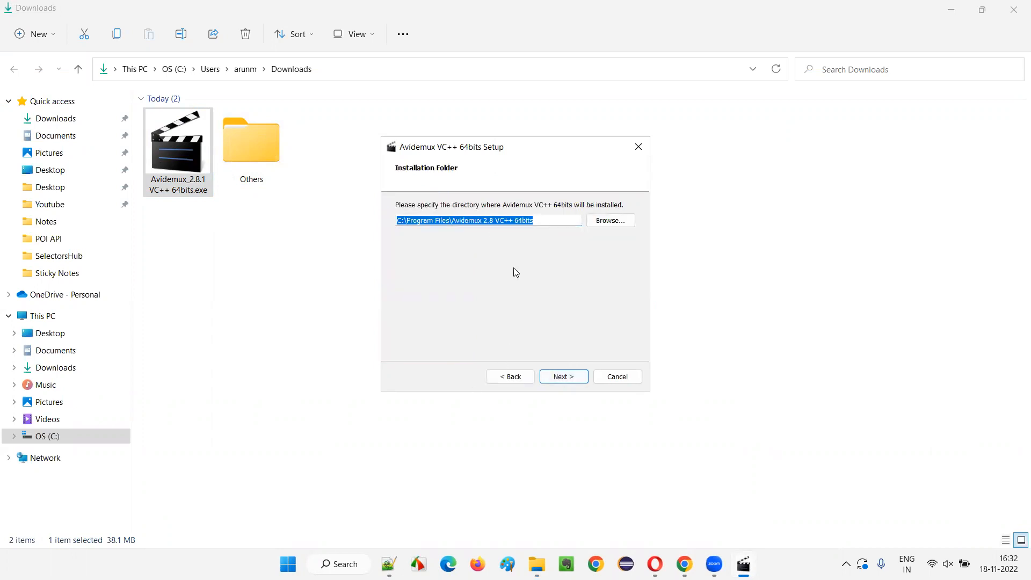
mouse_move(544, 322)
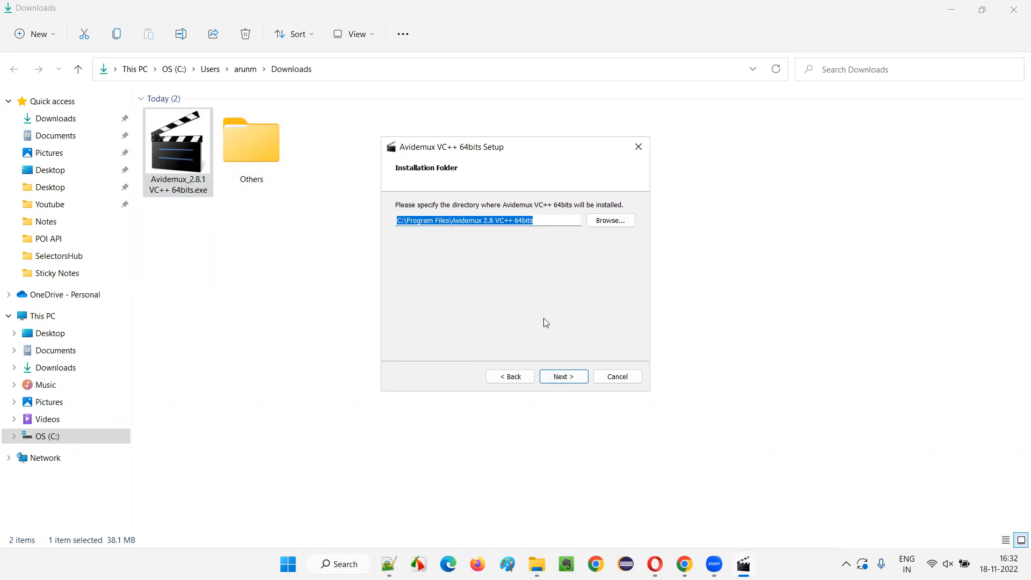
click(562, 376)
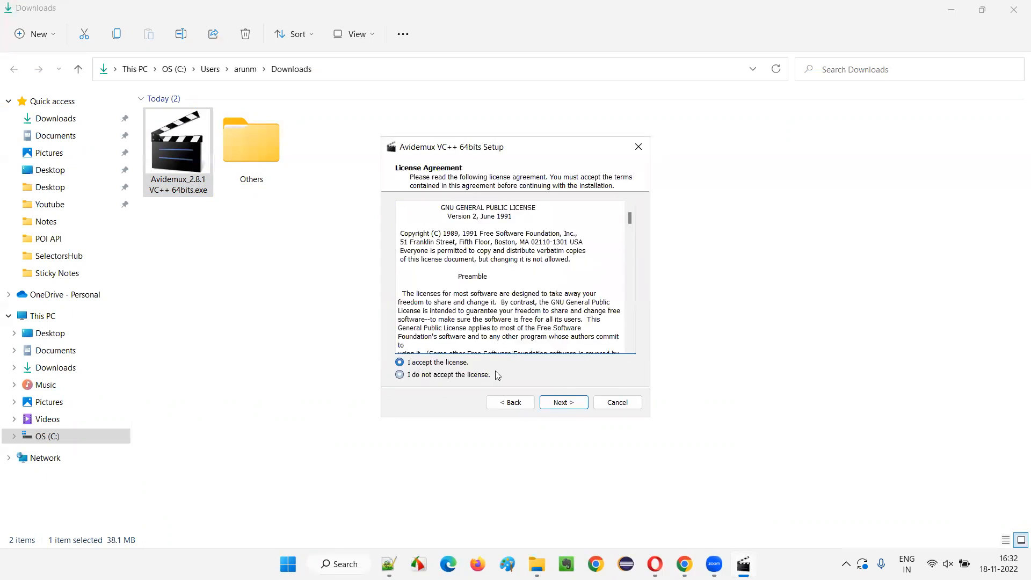
click(562, 402)
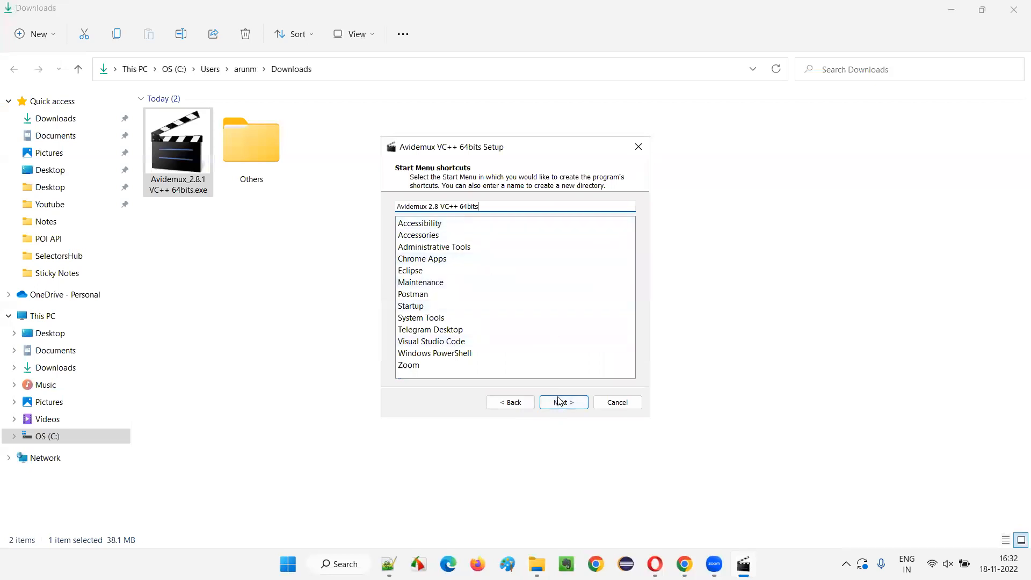
click(563, 402)
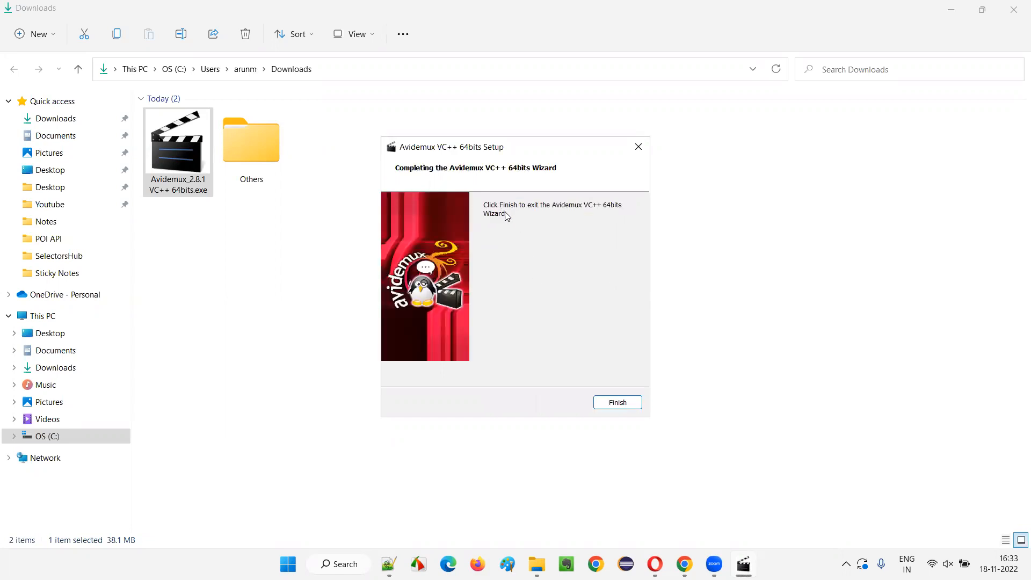
mouse_move(421, 191)
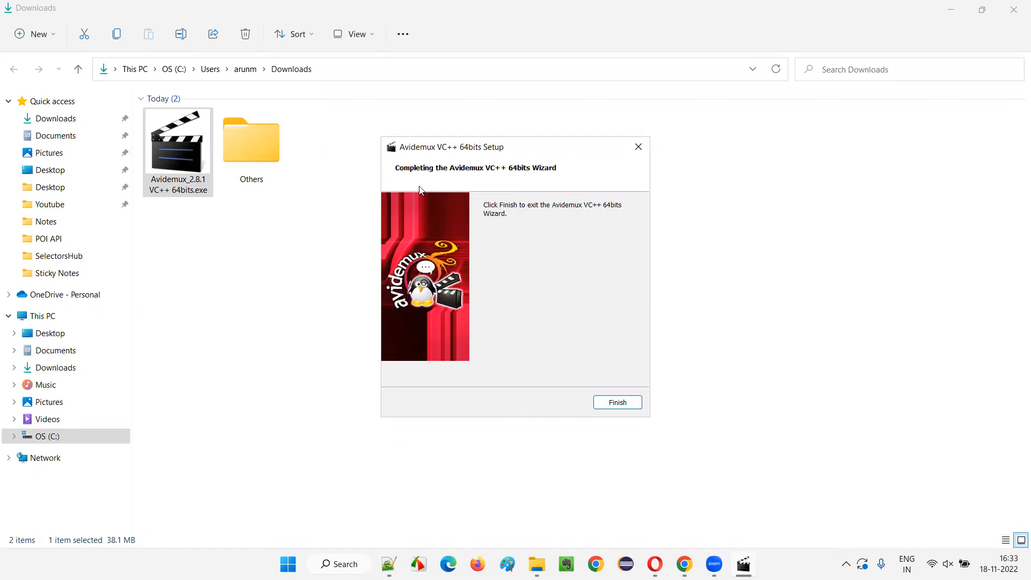
click(617, 402)
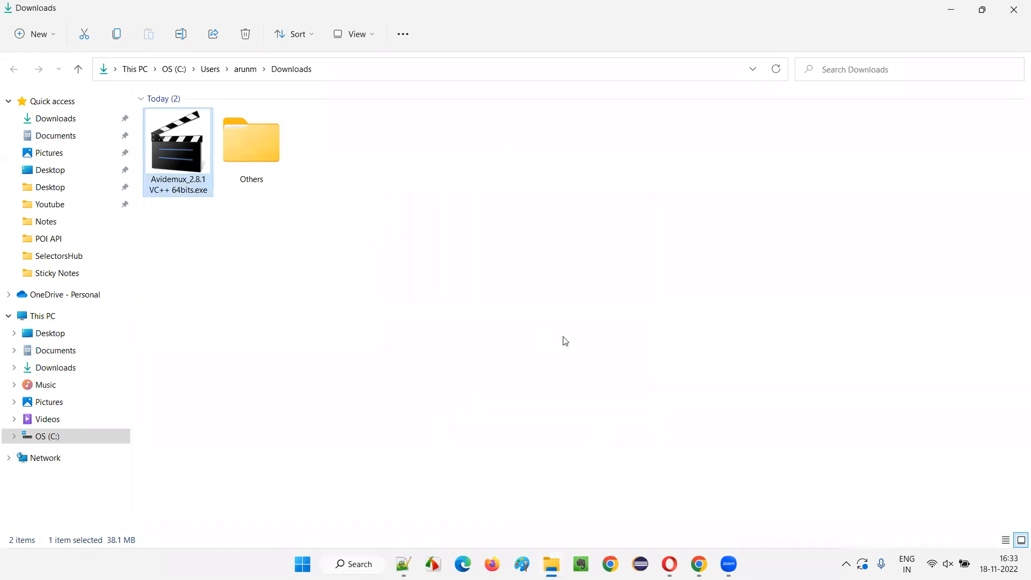
- Launch the newly installed Avidemux from the Downloads folder
click(466, 227)
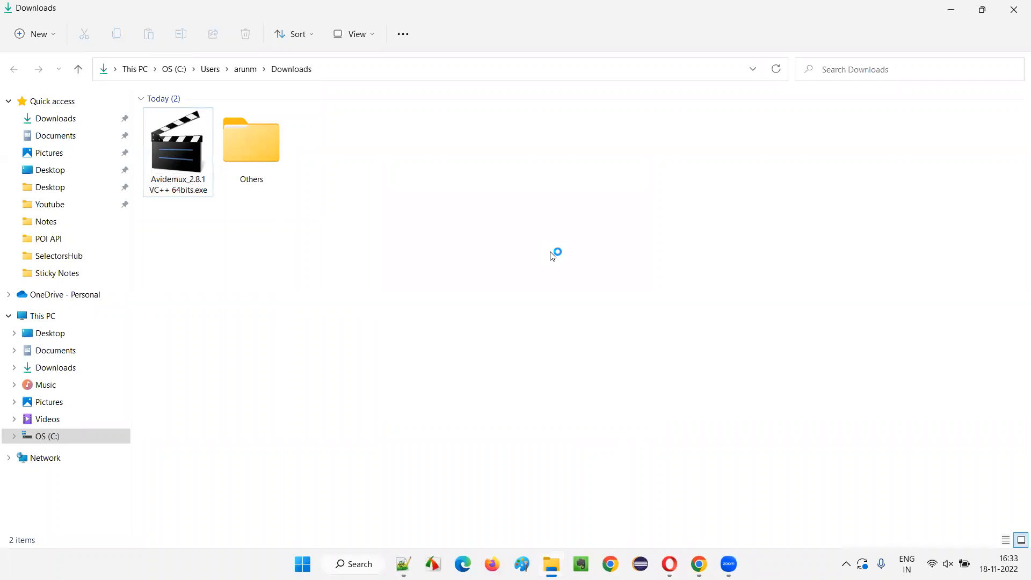
double_click(177, 141)
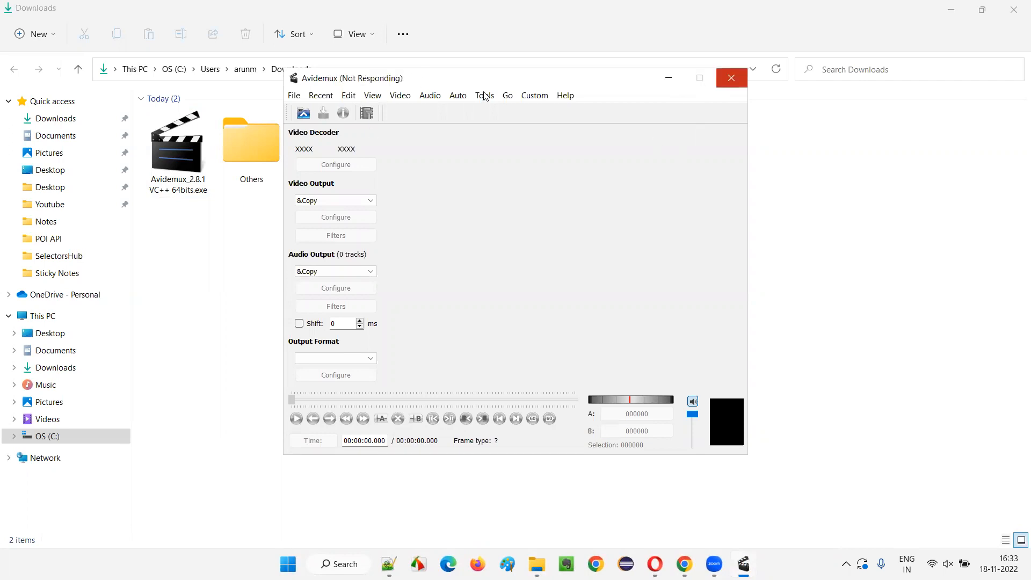
- Make the Avidemux window fill the screen and bring up its File menu
click(698, 78)
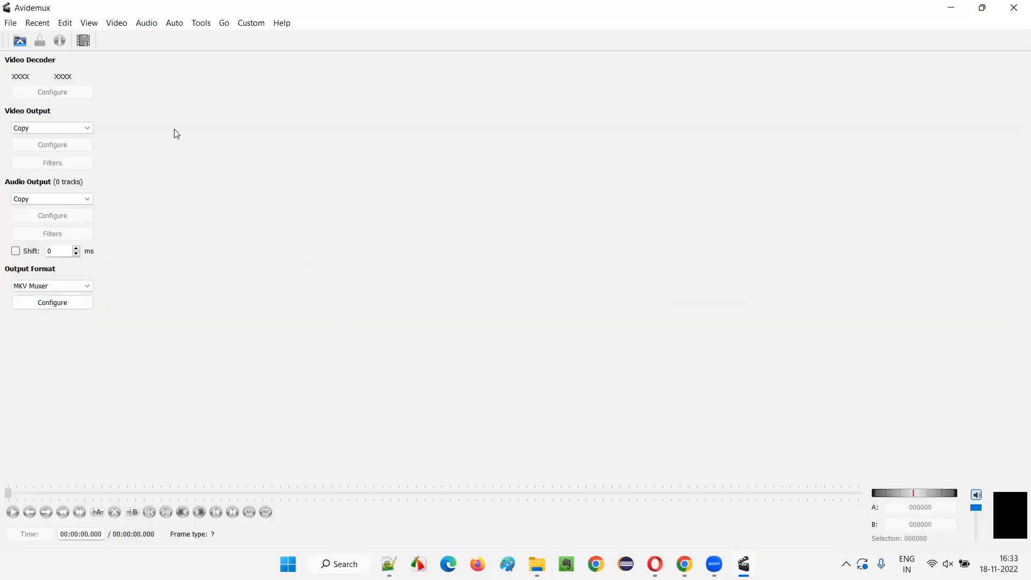
click(537, 568)
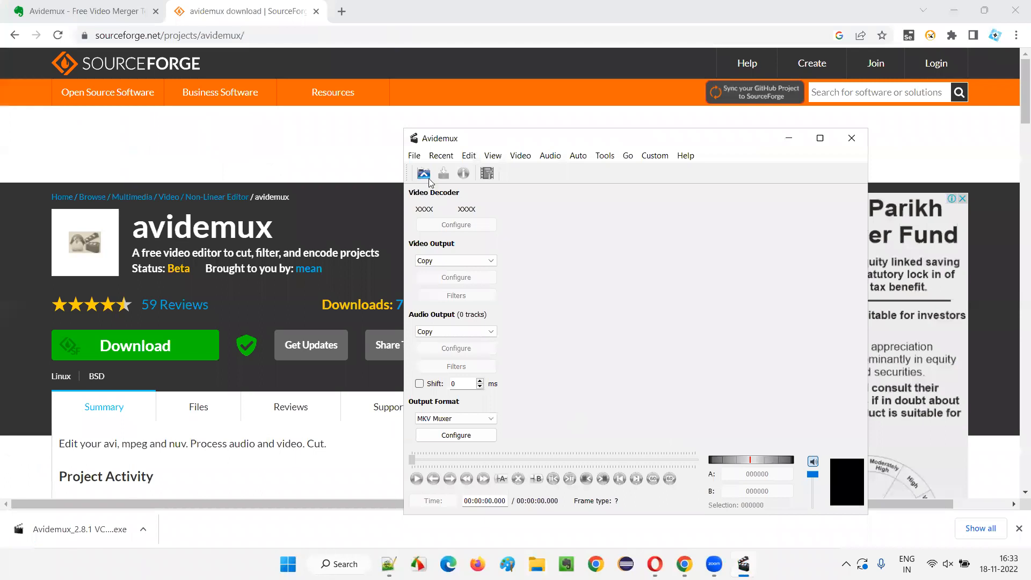
mouse_move(441, 151)
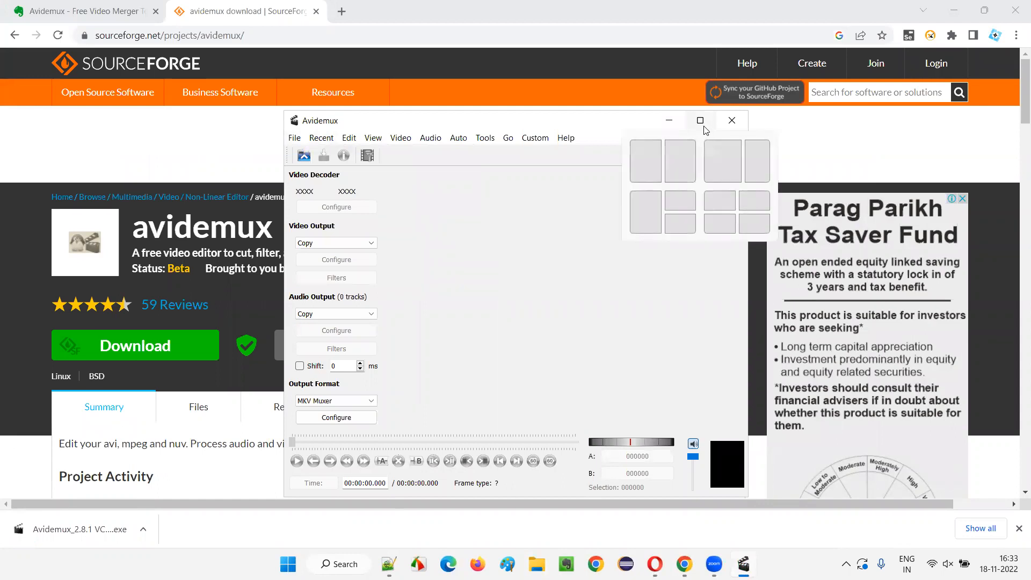
click(699, 120)
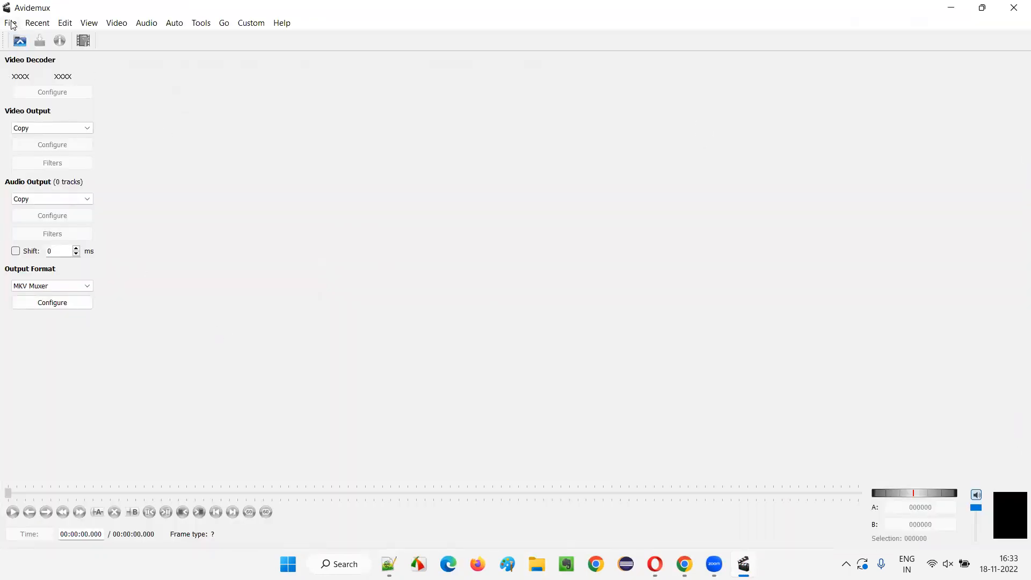
click(11, 23)
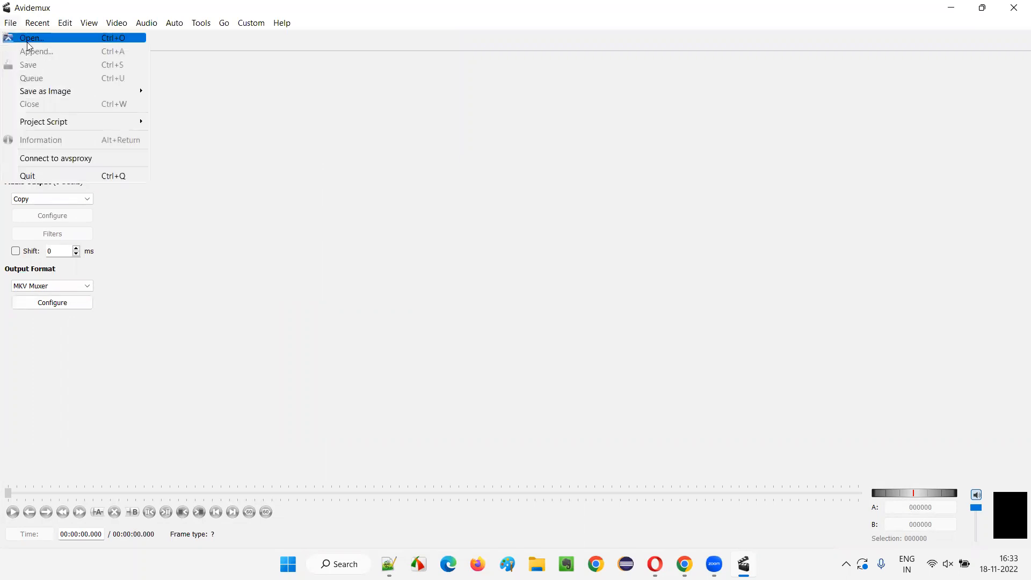
- Load the Apache POI part 1.mp4 video into Avidemux
click(30, 38)
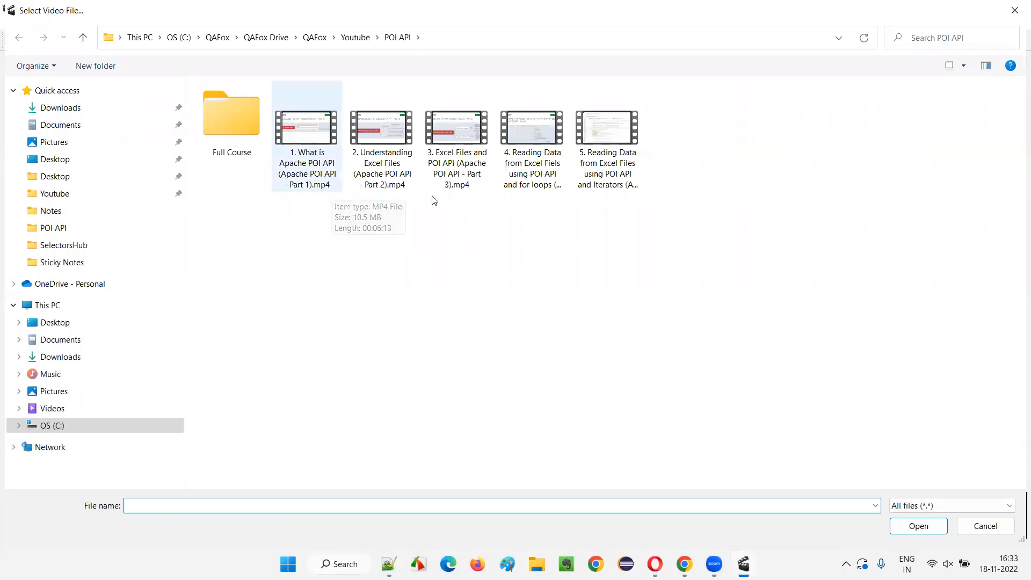
mouse_move(277, 151)
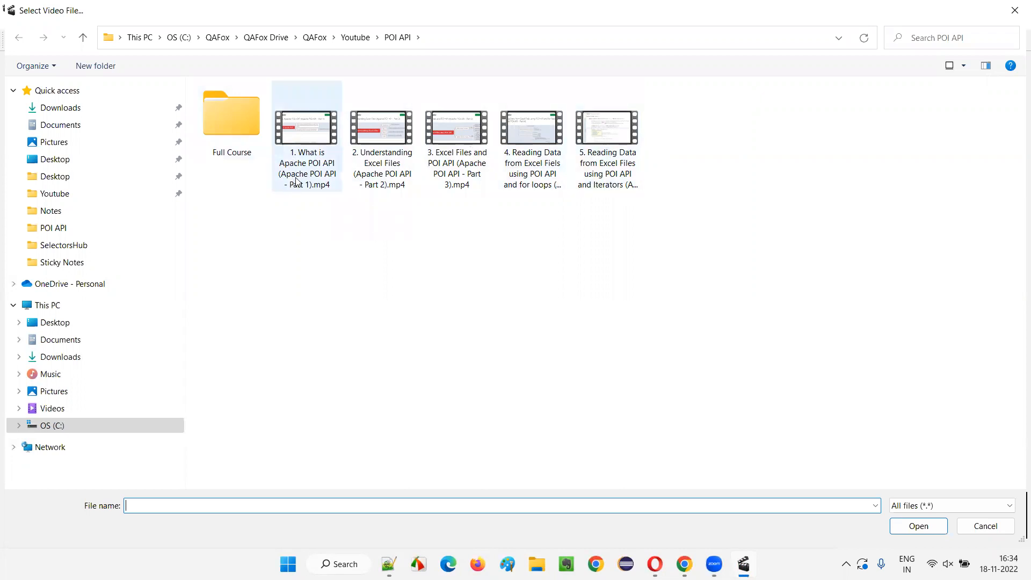
click(306, 138)
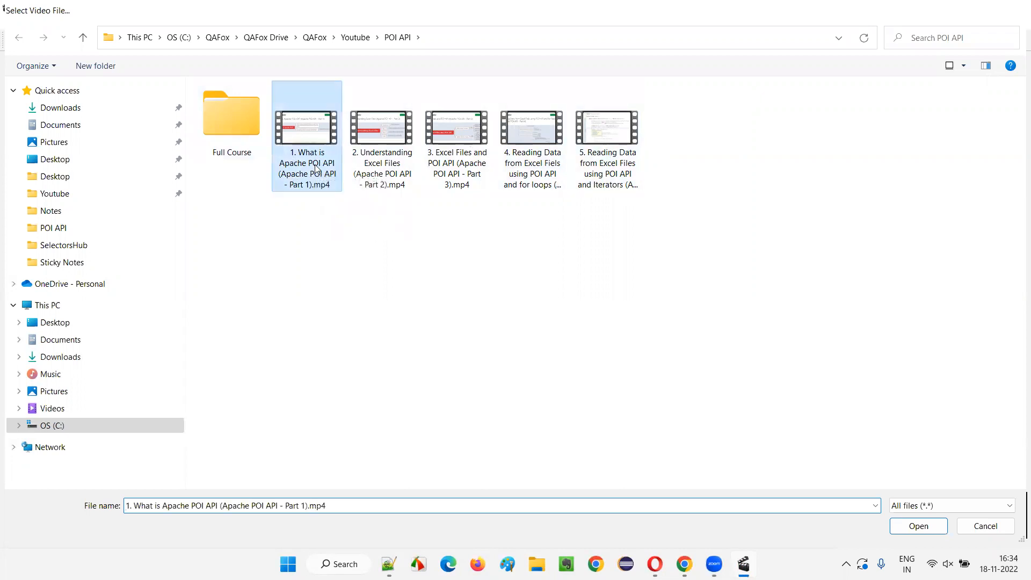
click(918, 525)
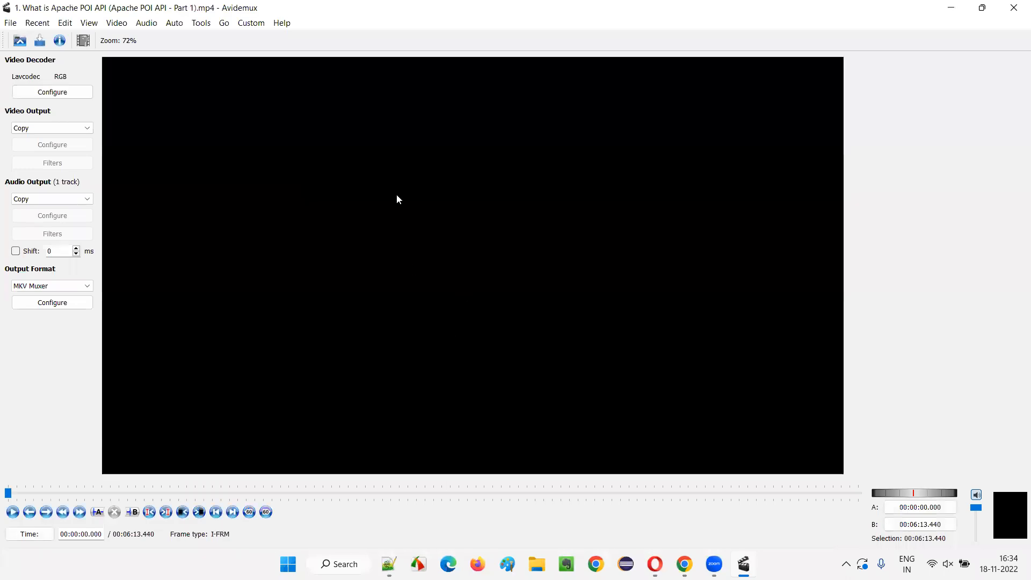
click(919, 524)
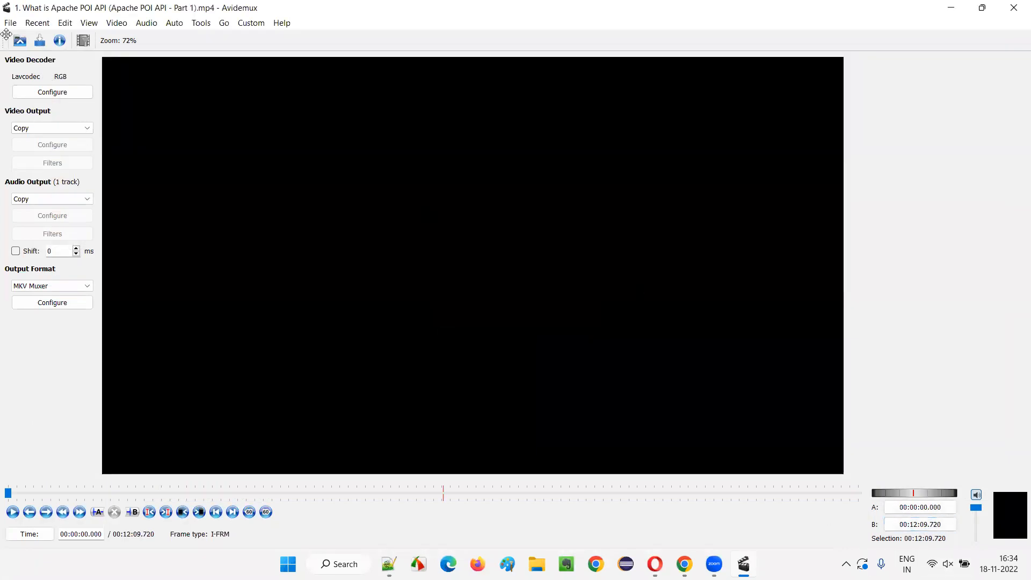
- Append the remaining course parts up to part 5, building a 53:17.880 timeline
click(10, 23)
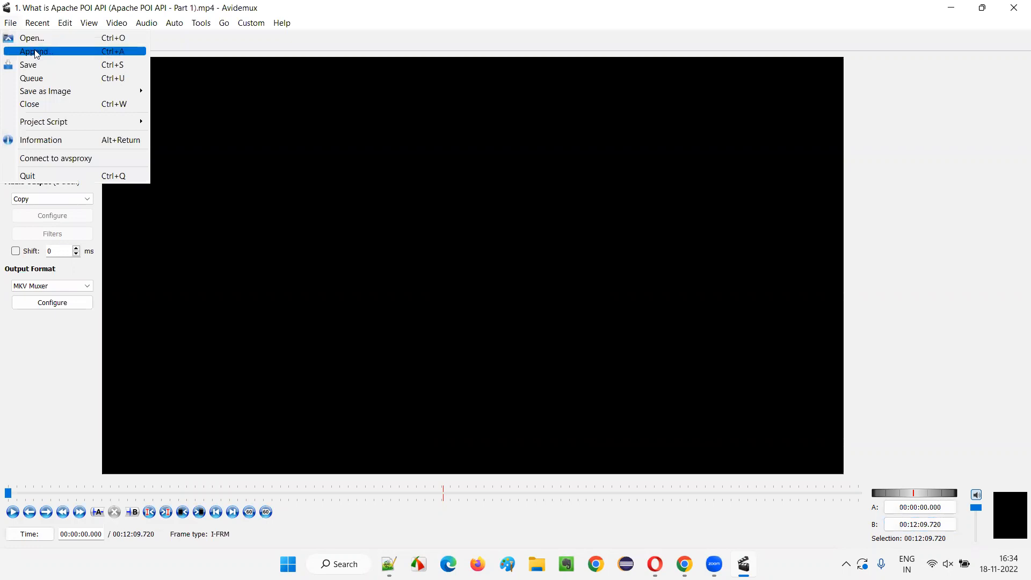
click(33, 52)
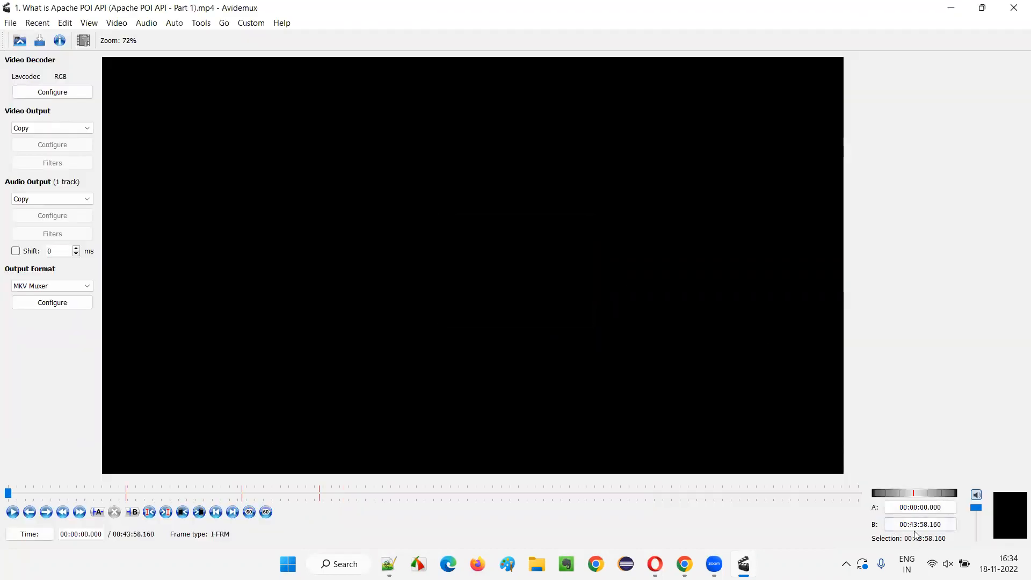
click(9, 23)
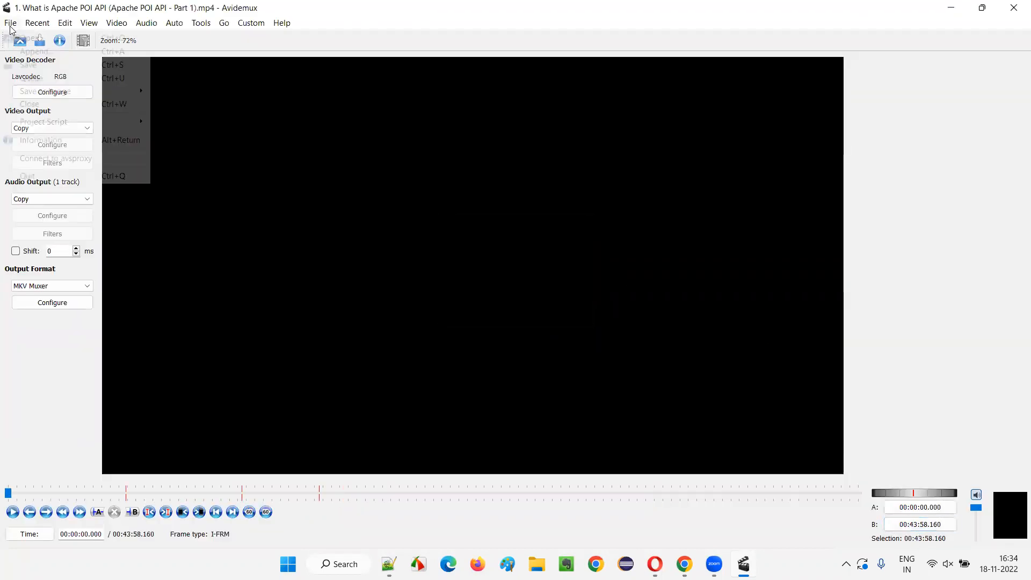
click(35, 52)
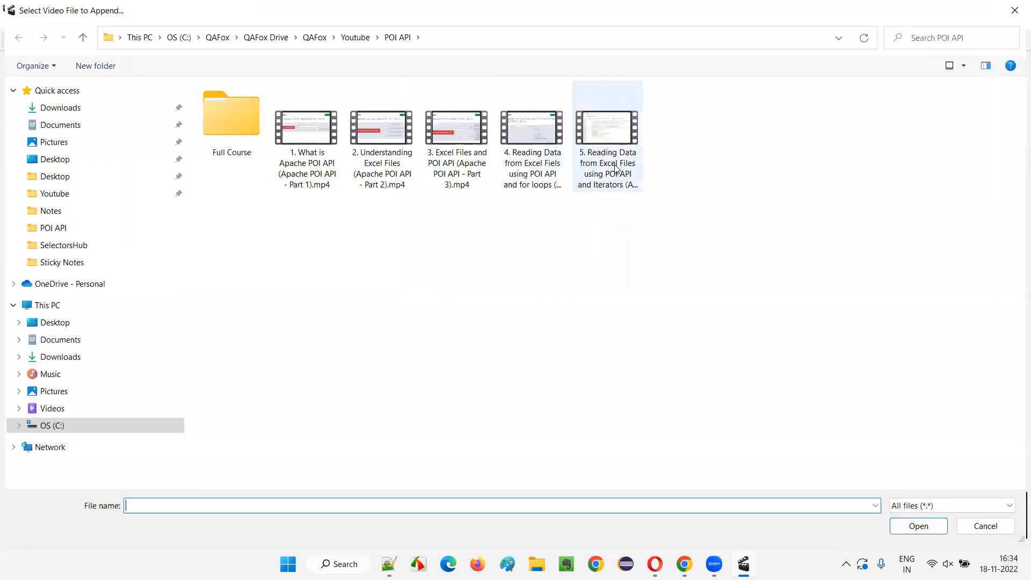
click(917, 525)
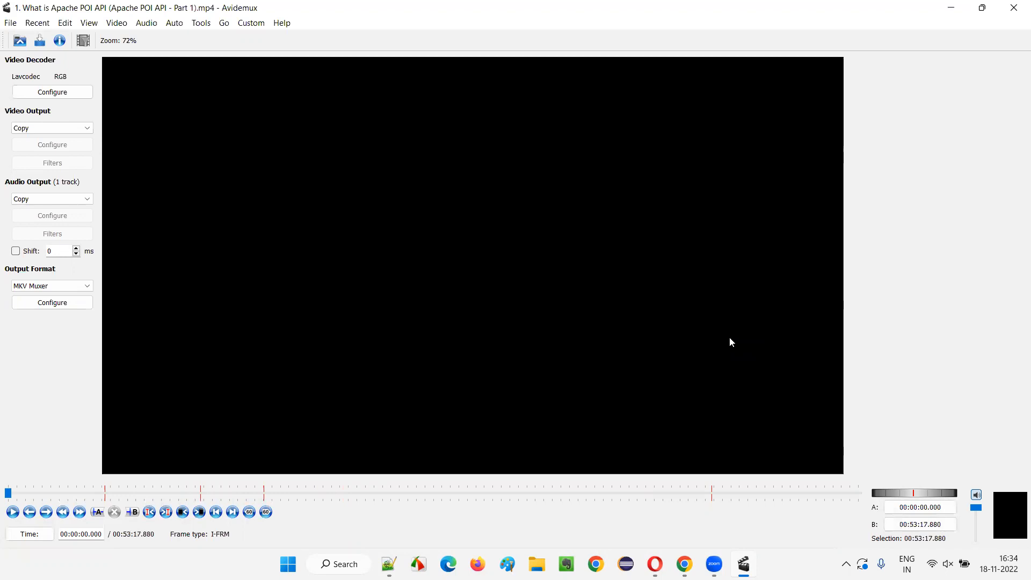
mouse_move(731, 333)
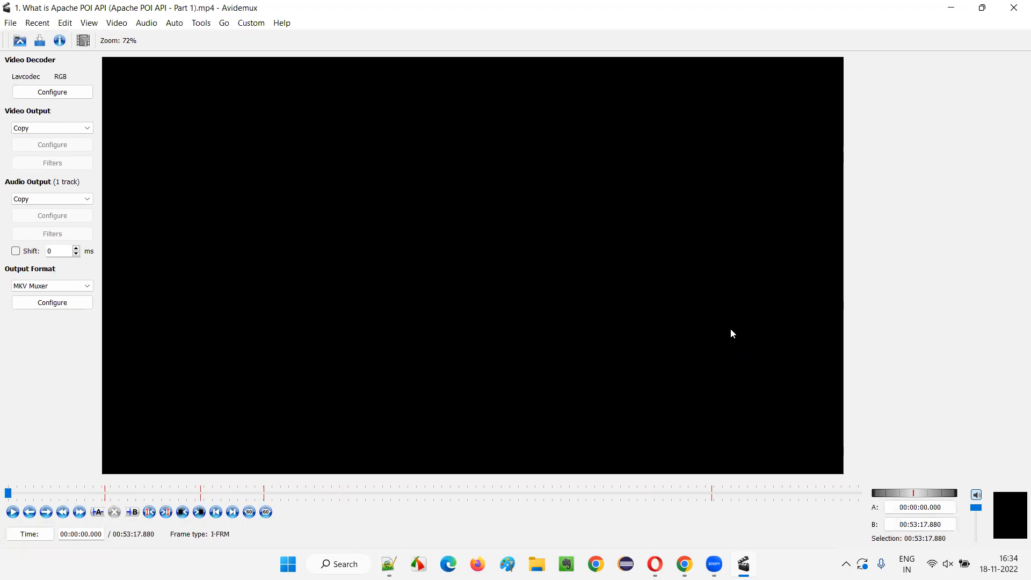
click(920, 524)
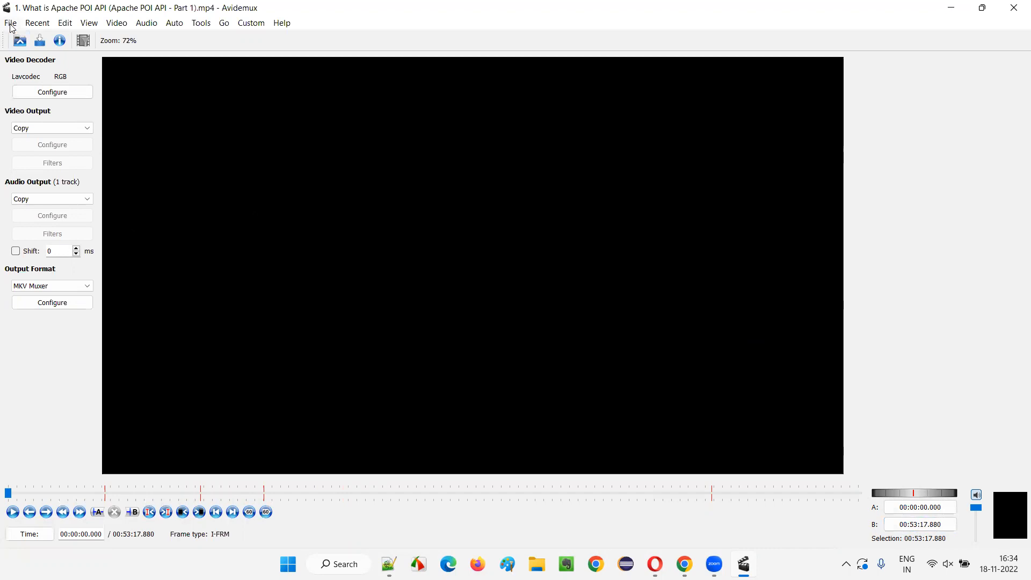
- Change the output format from MKV Muxer to MP4 Muxer
click(10, 23)
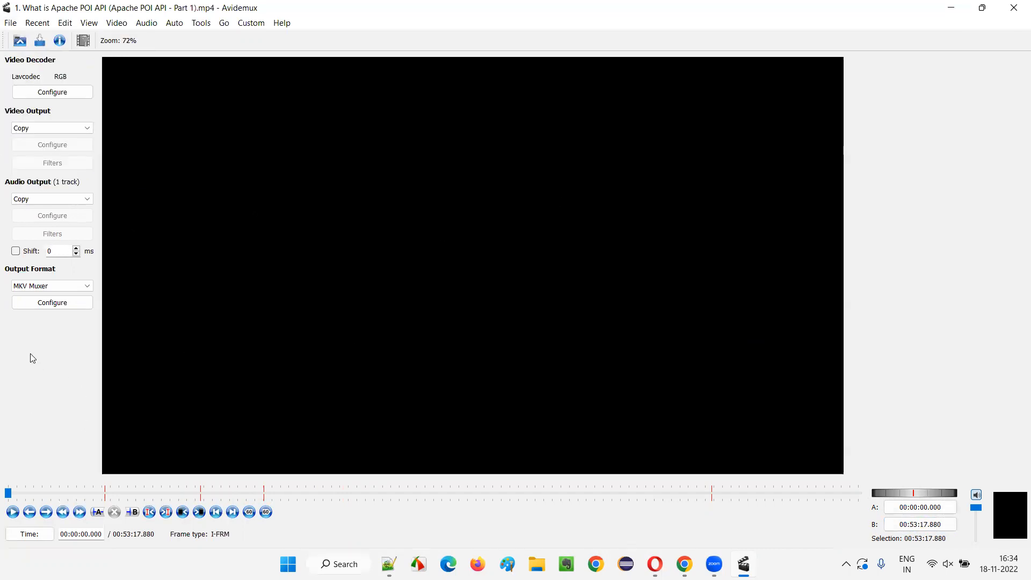
click(52, 286)
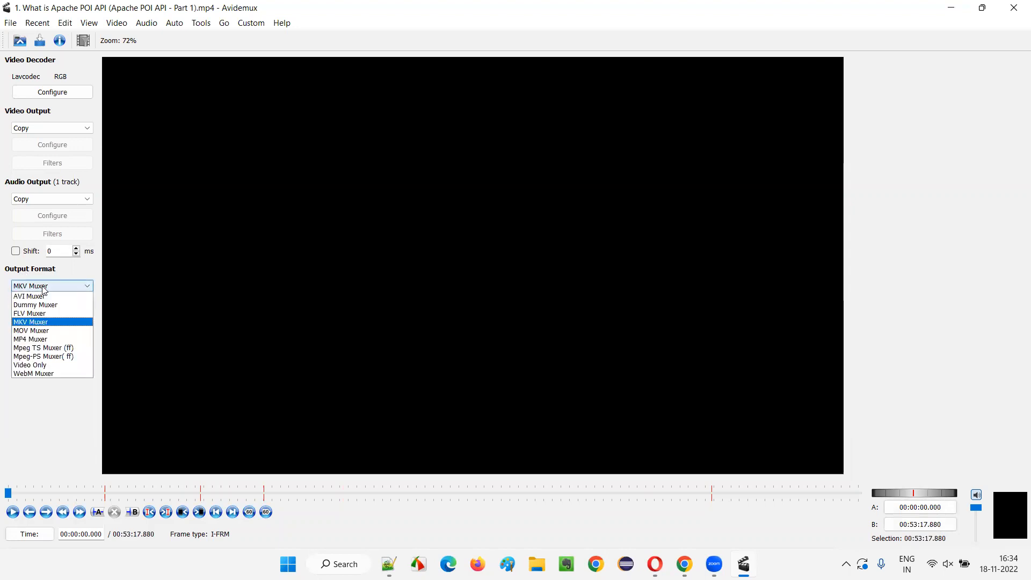
click(30, 338)
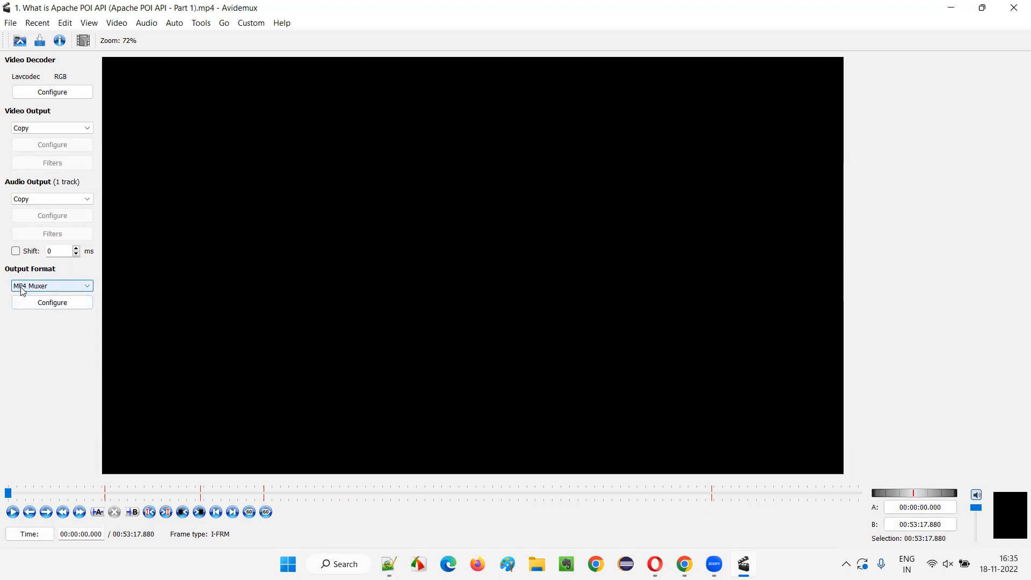
mouse_move(29, 381)
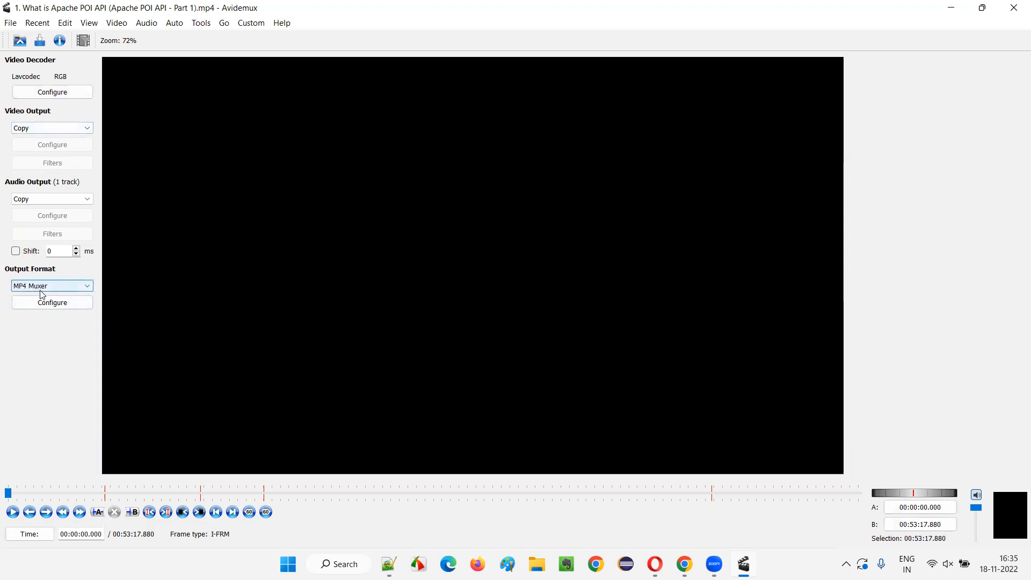
mouse_move(9, 22)
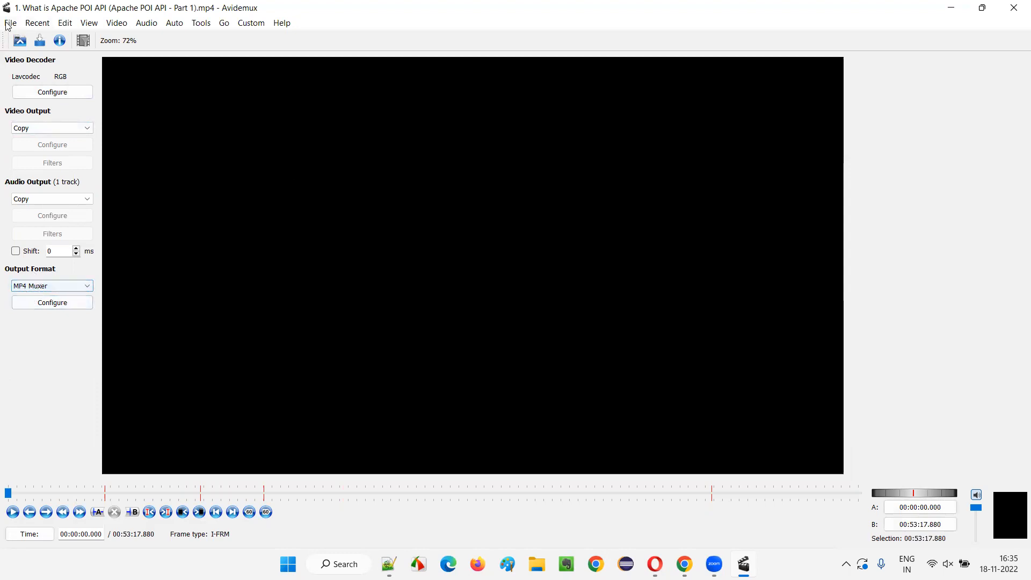
- Start saving and create and enter a new Avidemux folder inside POI API
click(9, 23)
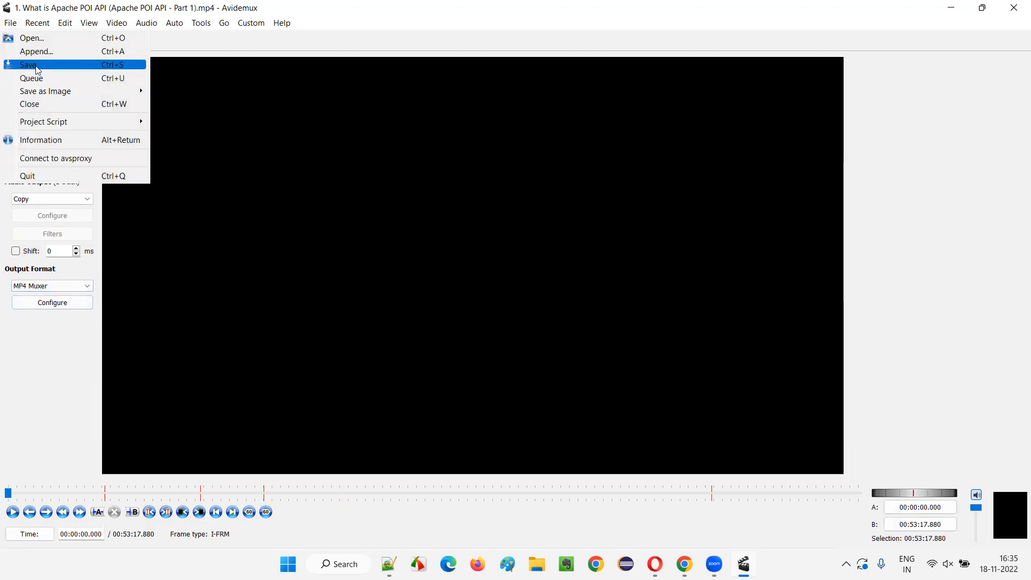
click(28, 64)
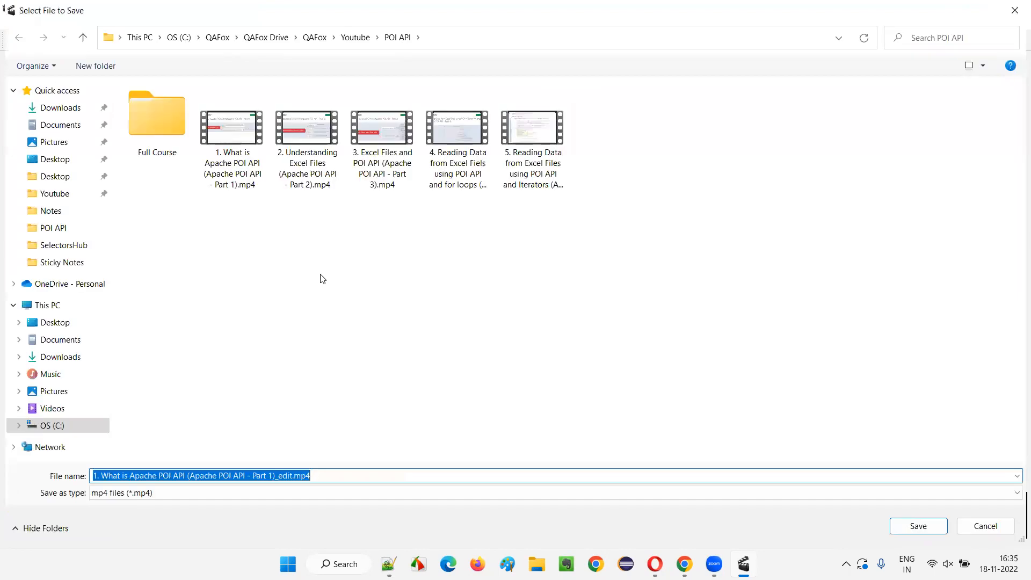
click(94, 65)
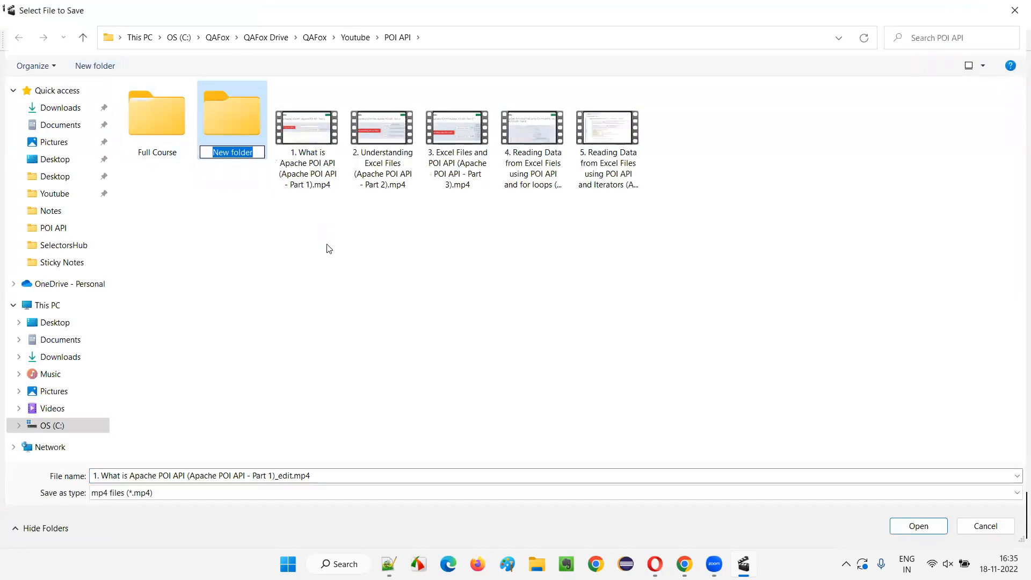
text(Avidemux)
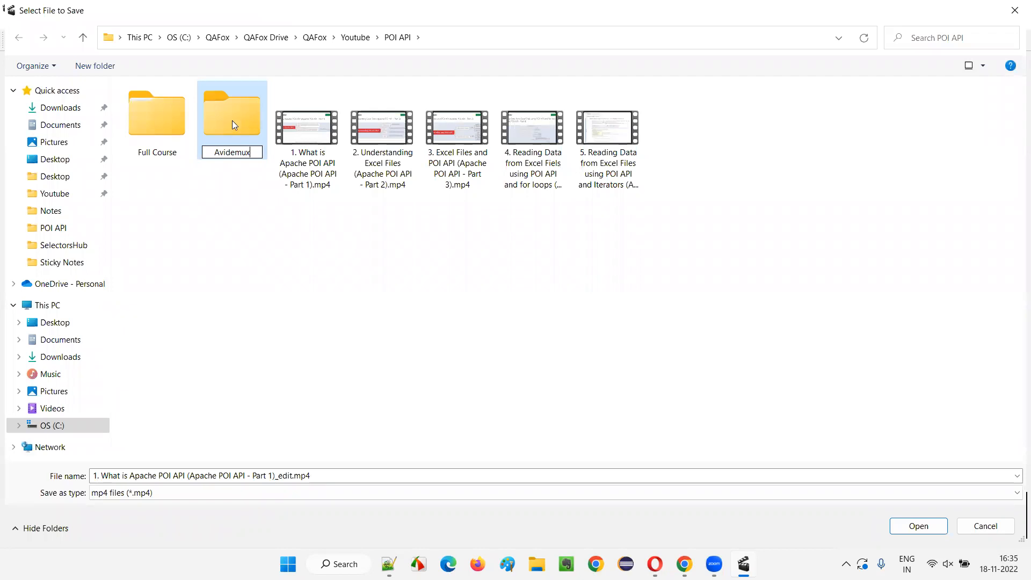
double_click(232, 117)
text(M)
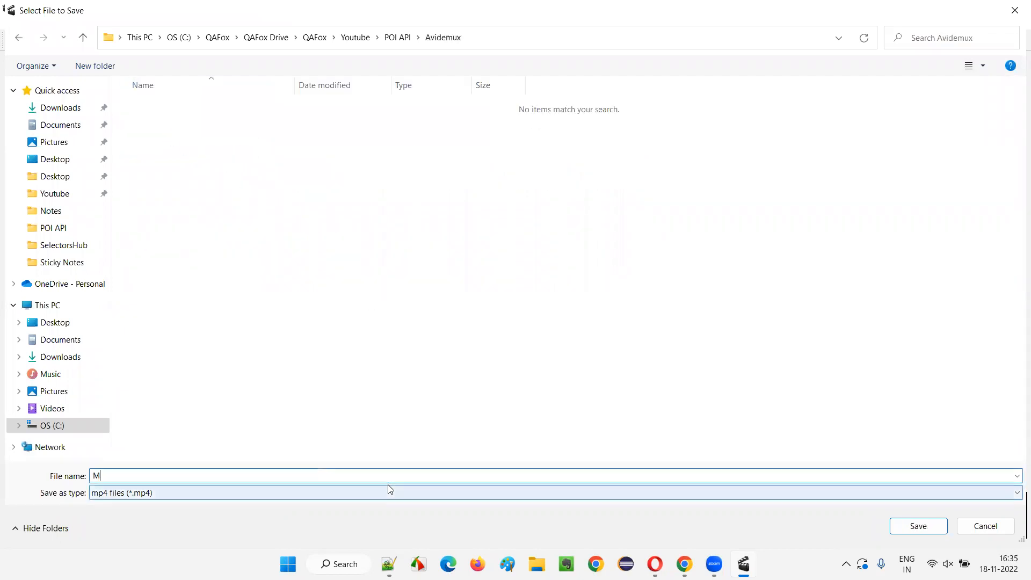
- Name the merged video ApachePOI_Video and save it as MP4
text(Apa)
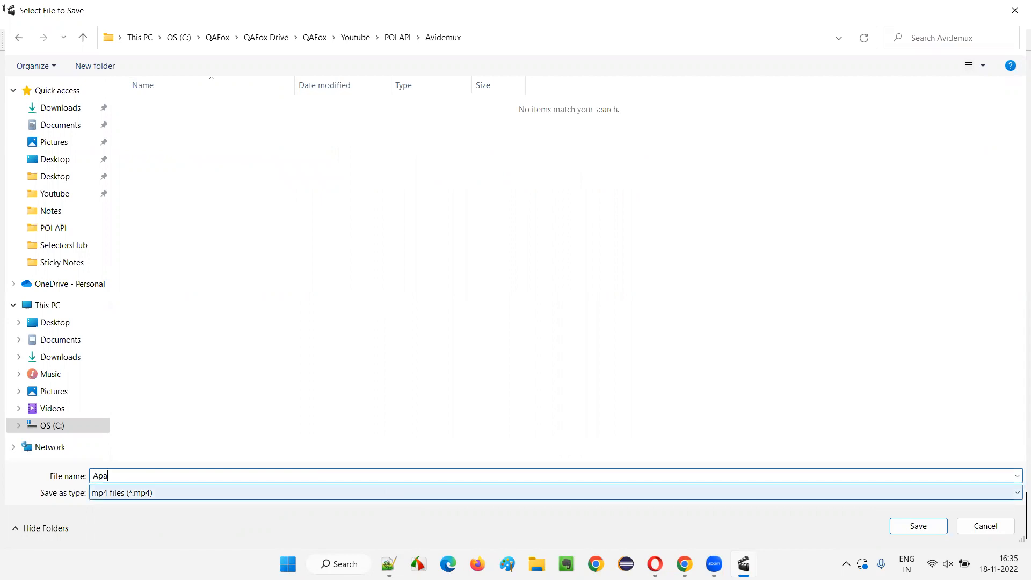
text(chePOI)
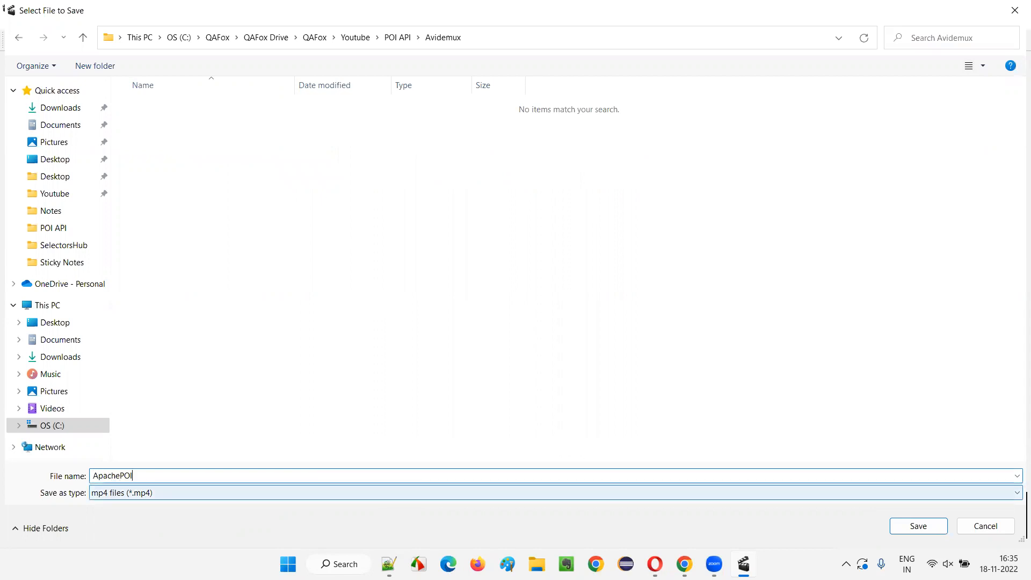
text(MergedV)
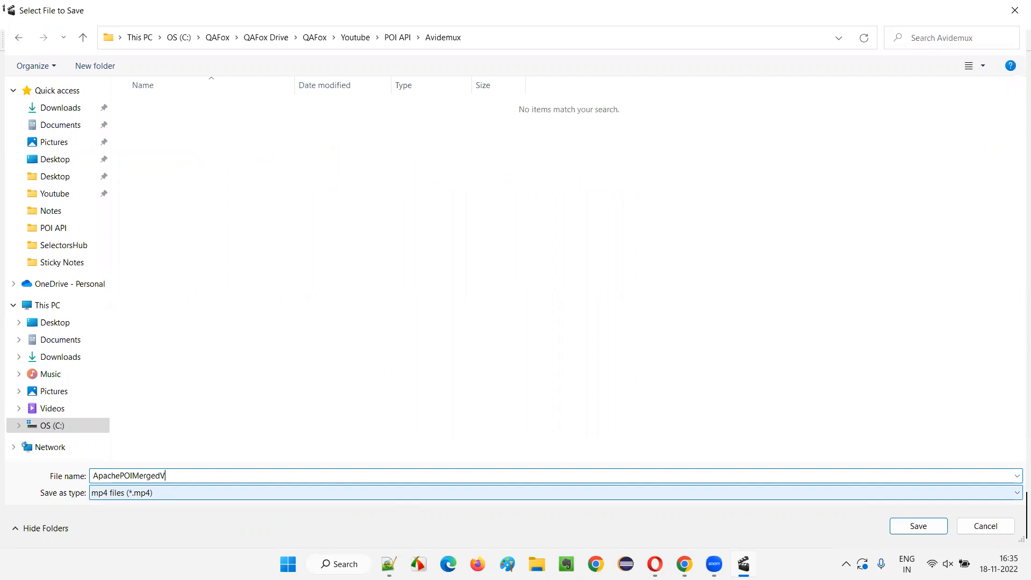
key(Backspace)
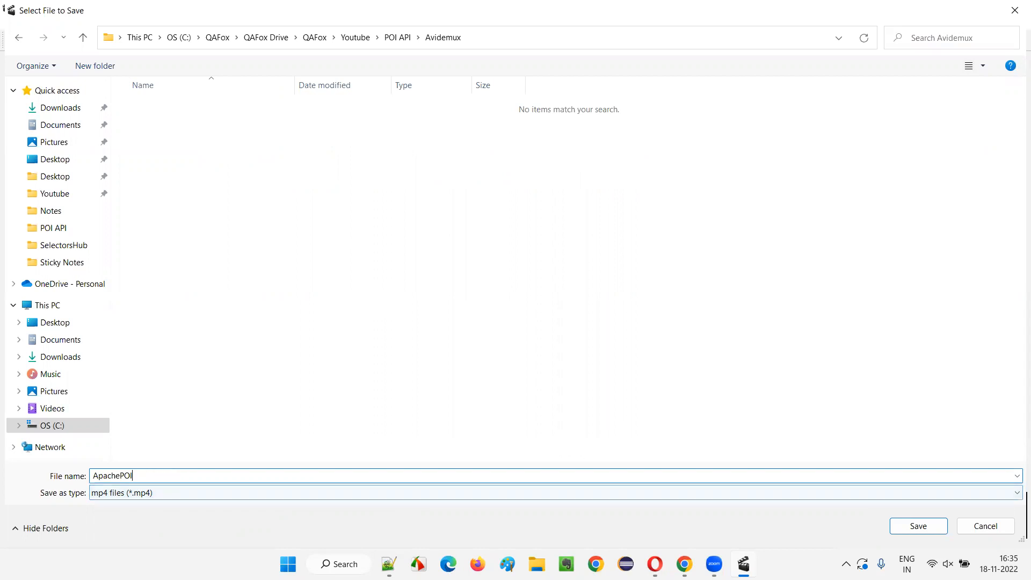
text(_Video)
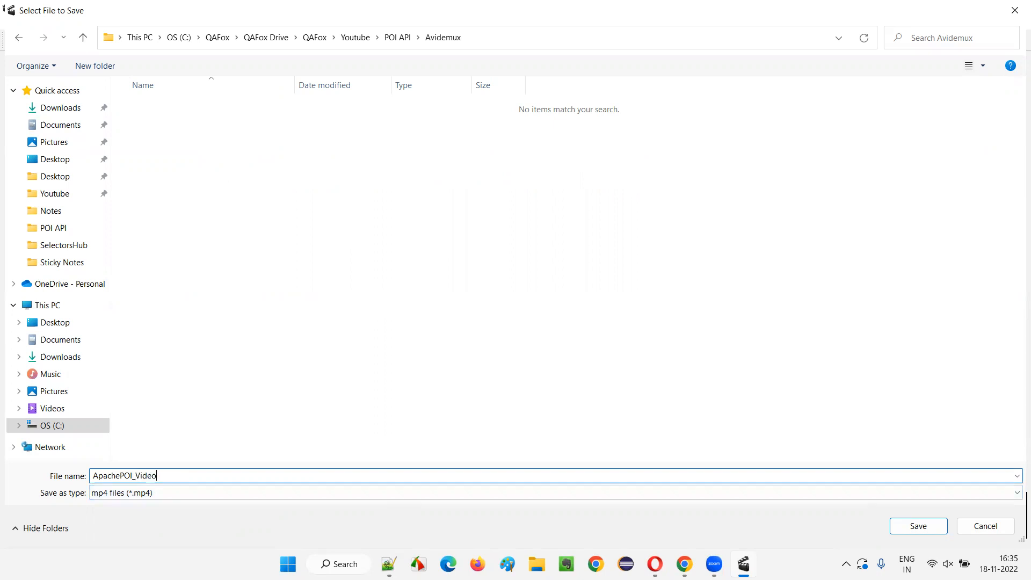
text(_)
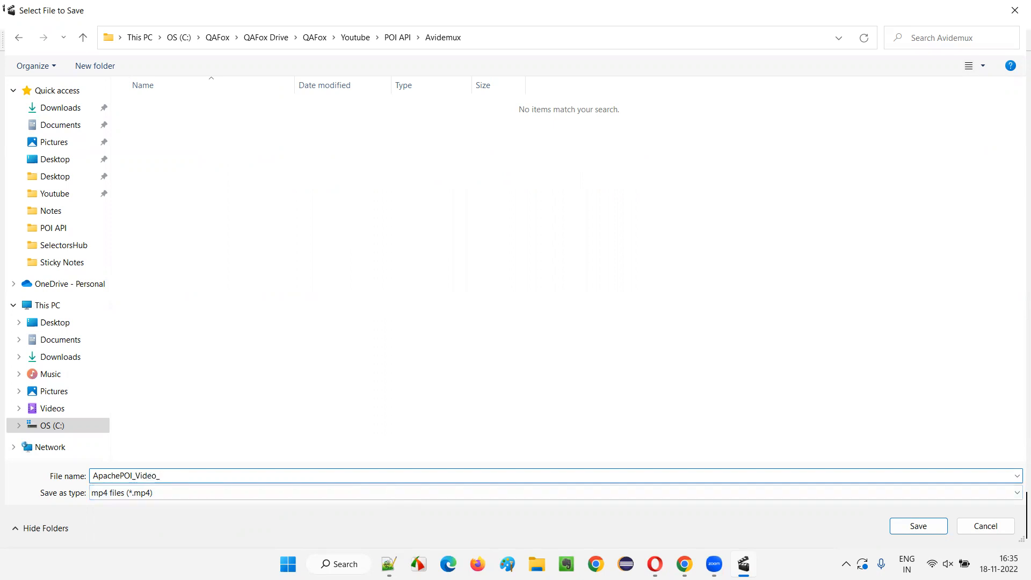
key(Backspace)
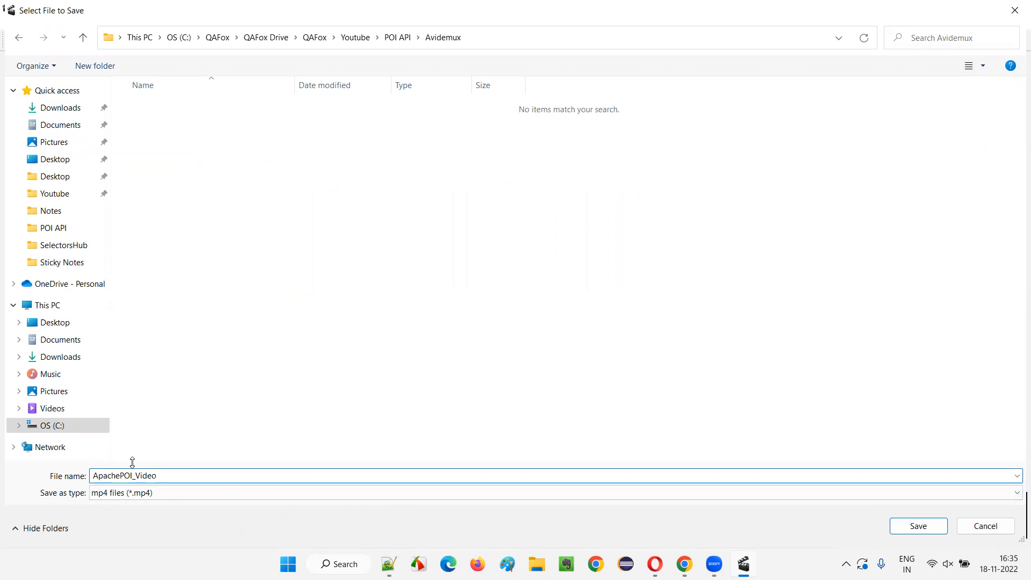
mouse_move(313, 362)
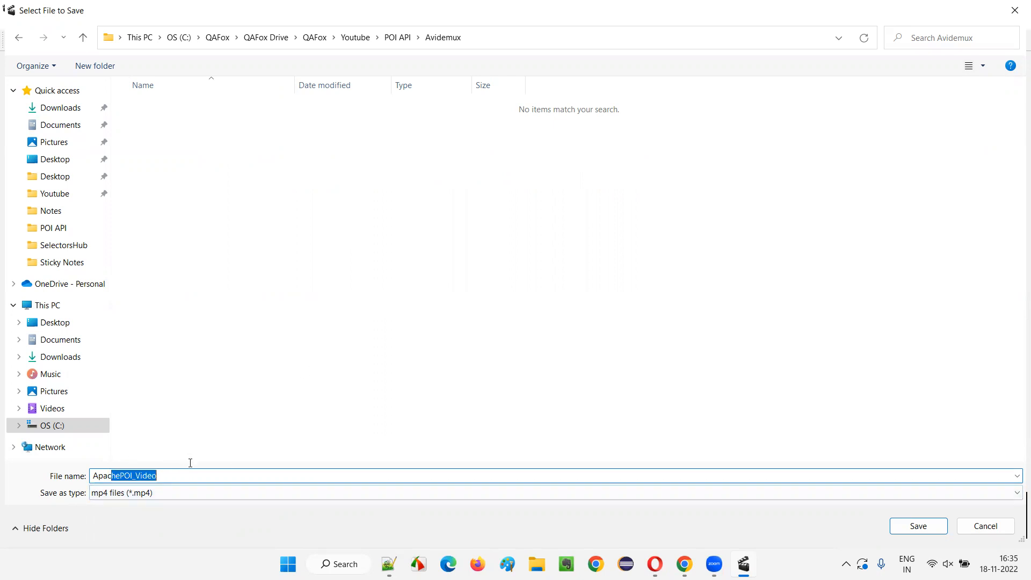
click(918, 526)
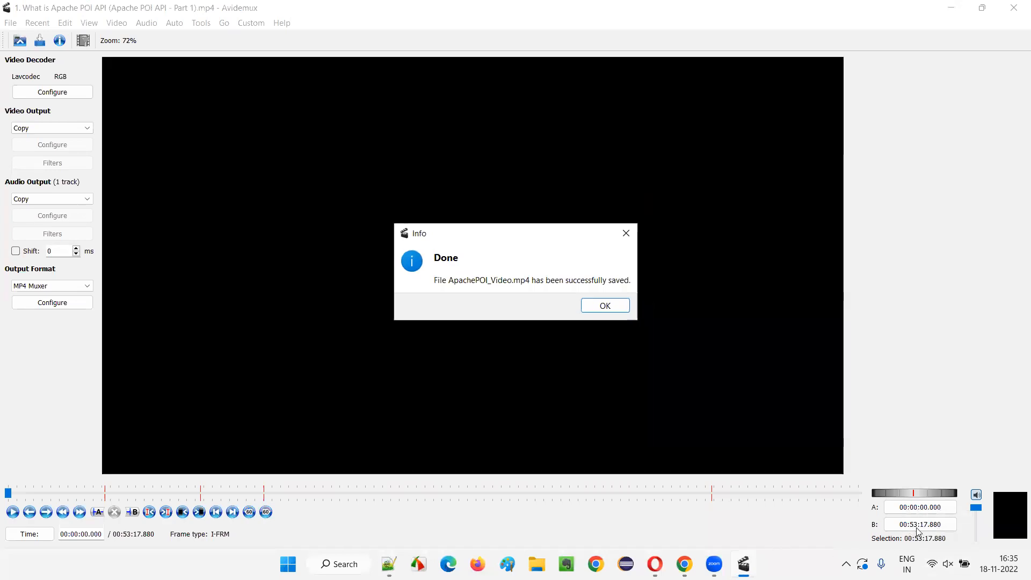
mouse_move(477, 259)
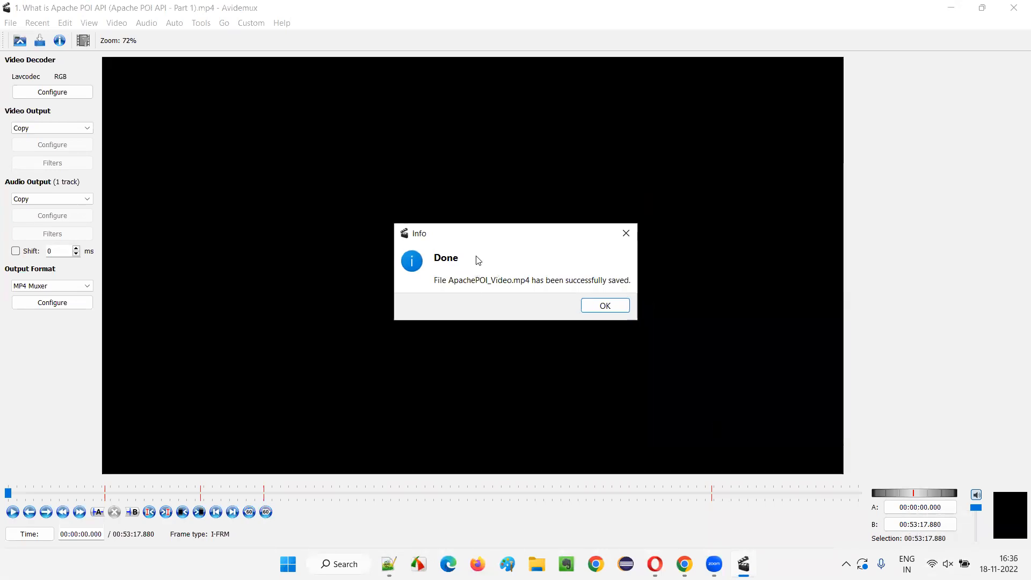
- Confirm the save and check ApachePOI_Video.mp4 (138 MB) in the Avidemux folder
click(603, 305)
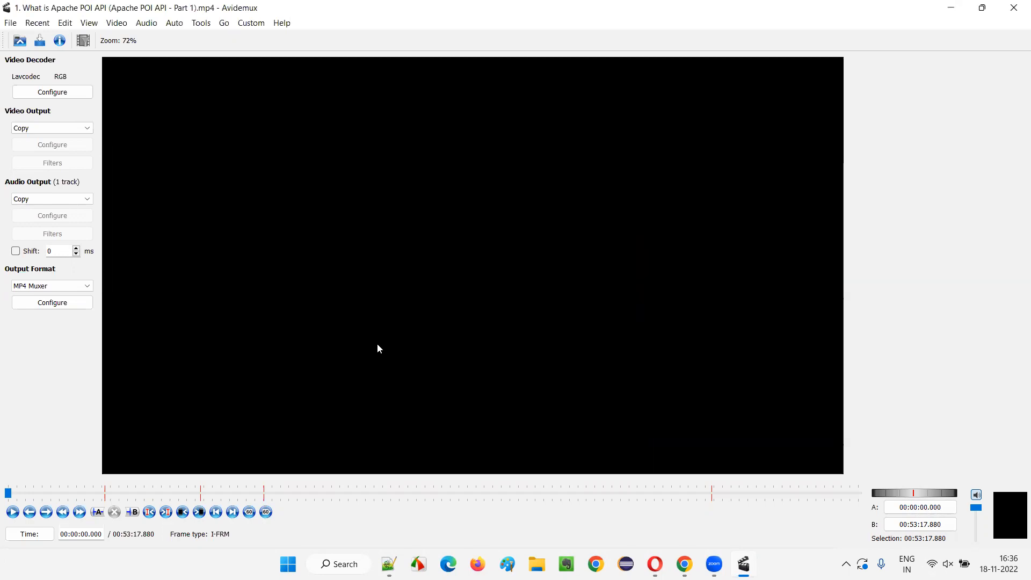
mouse_move(550, 543)
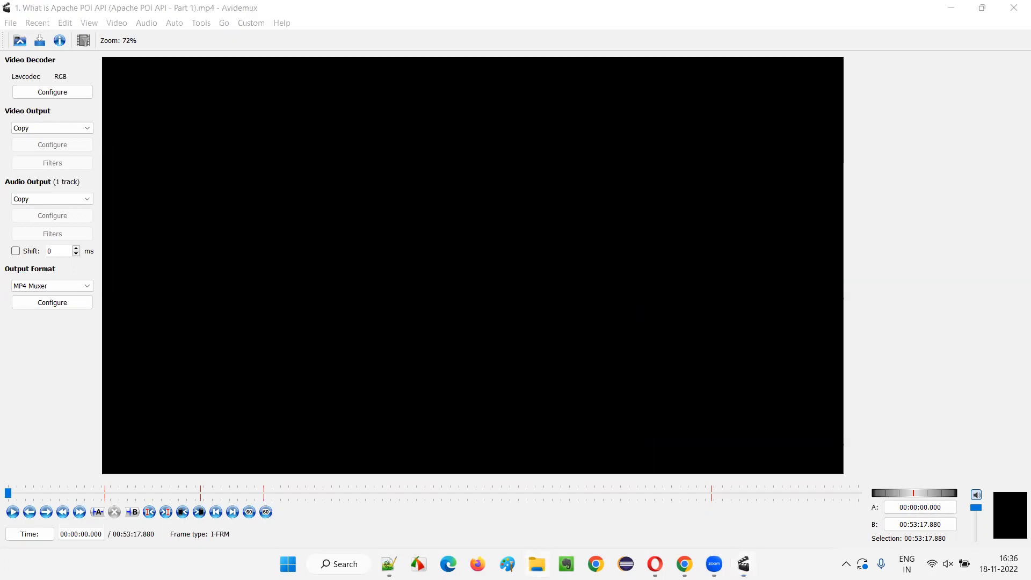
click(537, 570)
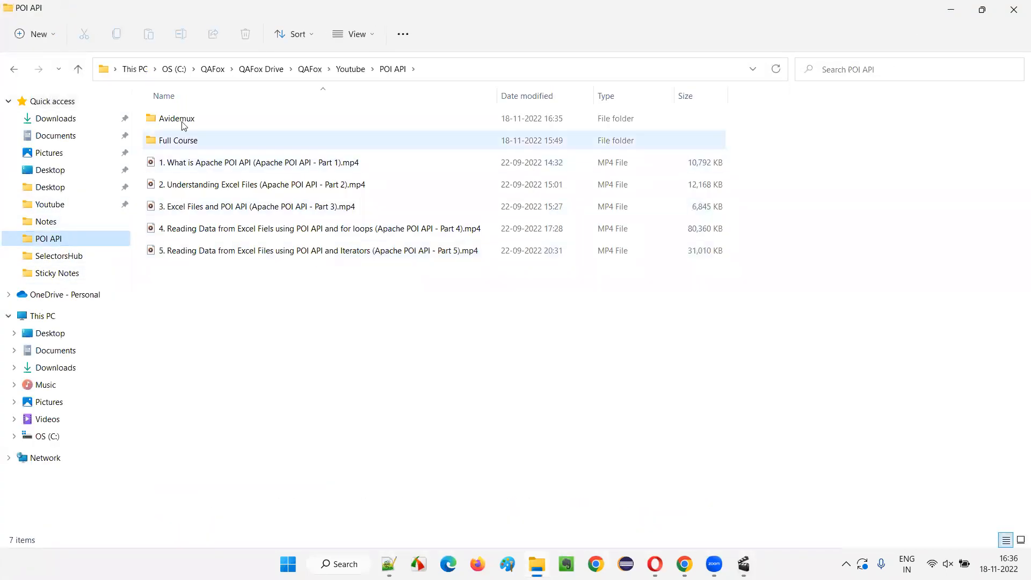
double_click(177, 118)
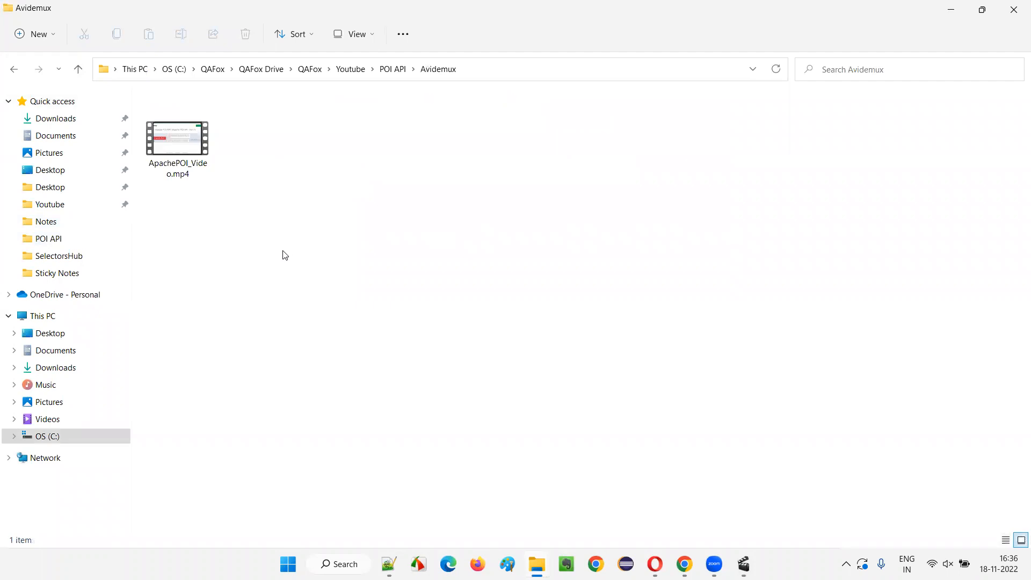
click(177, 139)
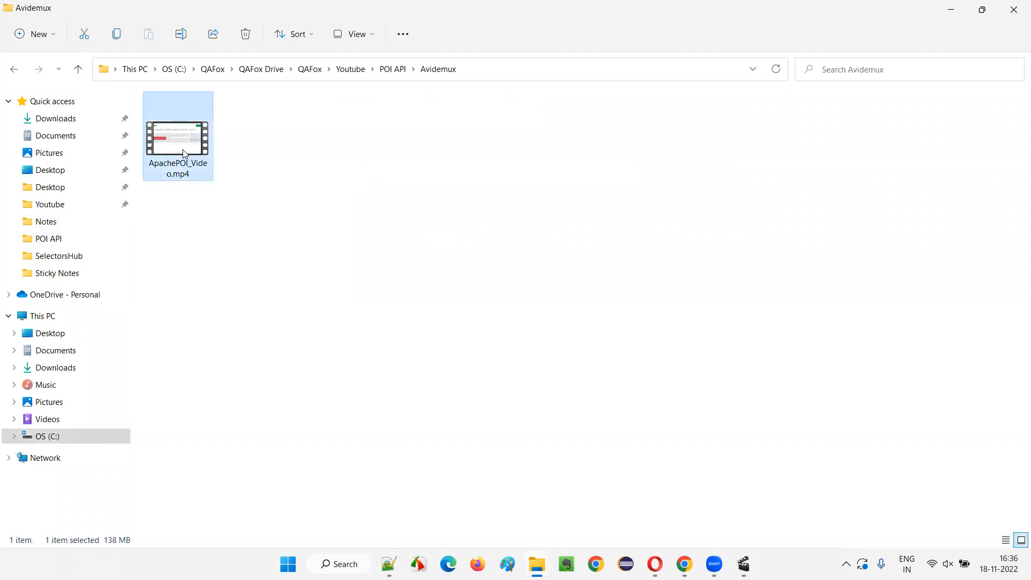
mouse_move(184, 153)
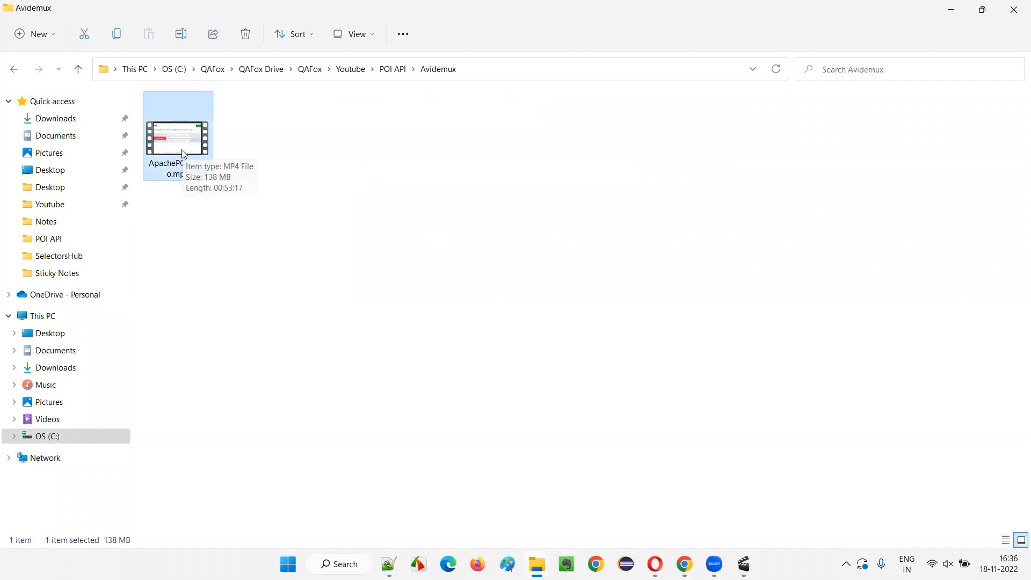
mouse_move(572, 208)
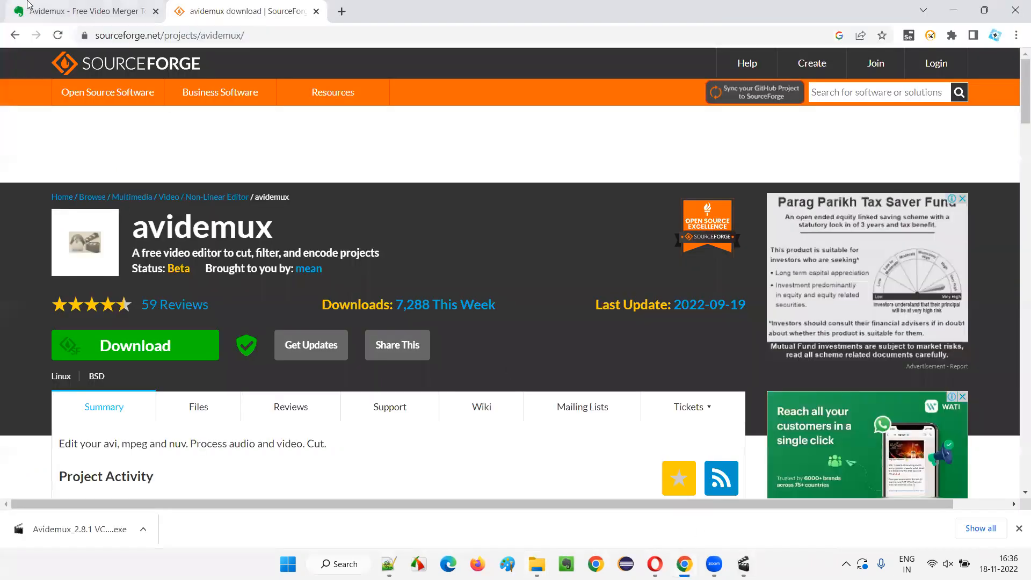
- Return to the Evernote note 'Avidemux - Free Video Merger Tool' and clear the title selection
click(78, 11)
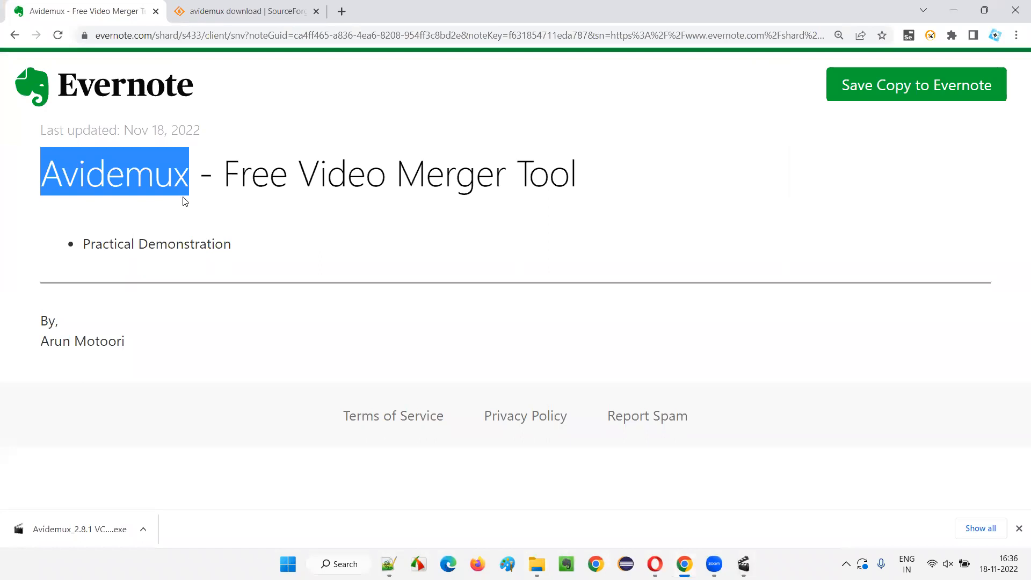
mouse_move(415, 260)
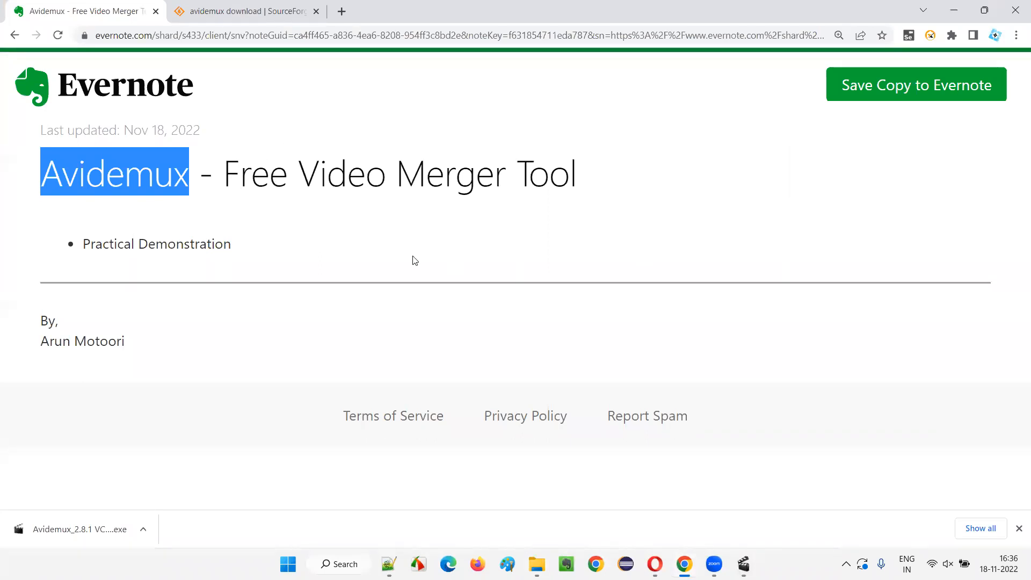
click(351, 150)
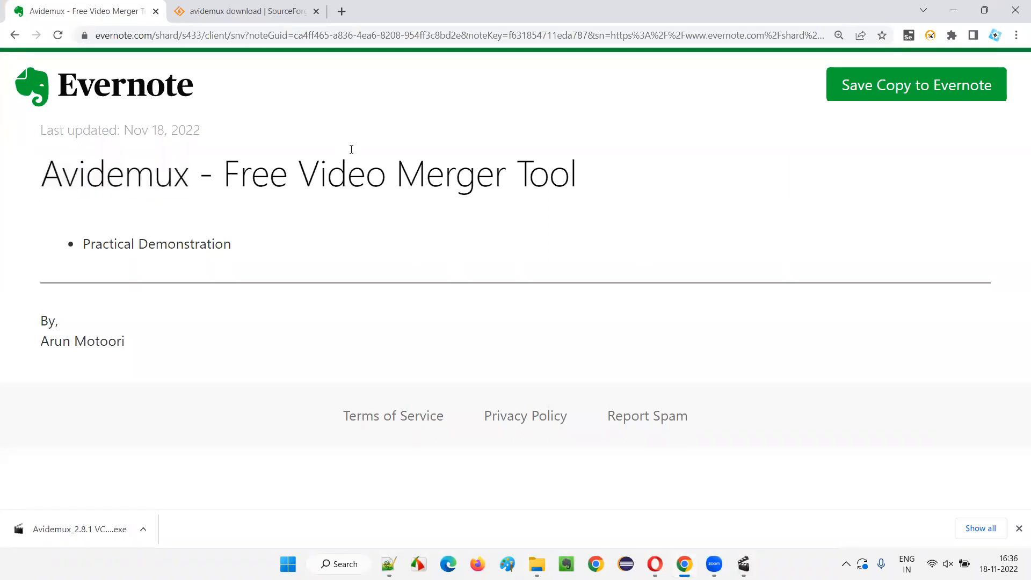
mouse_move(201, 230)
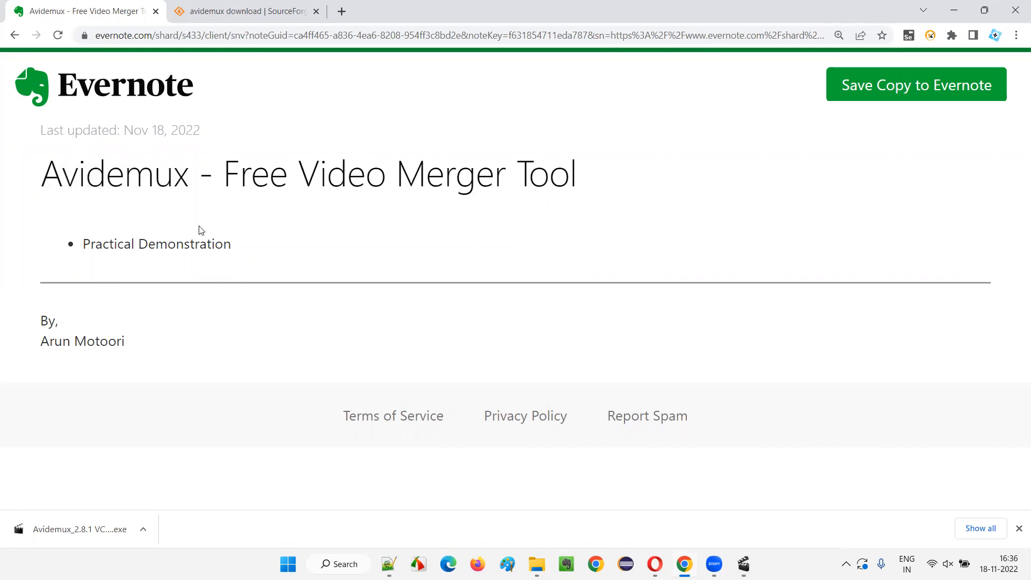
mouse_move(347, 233)
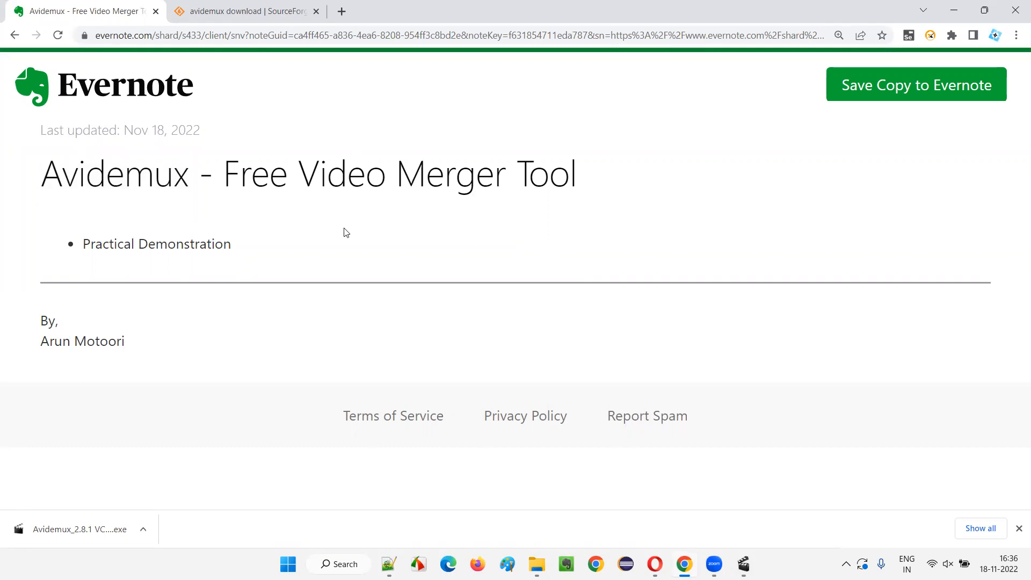
mouse_move(342, 231)
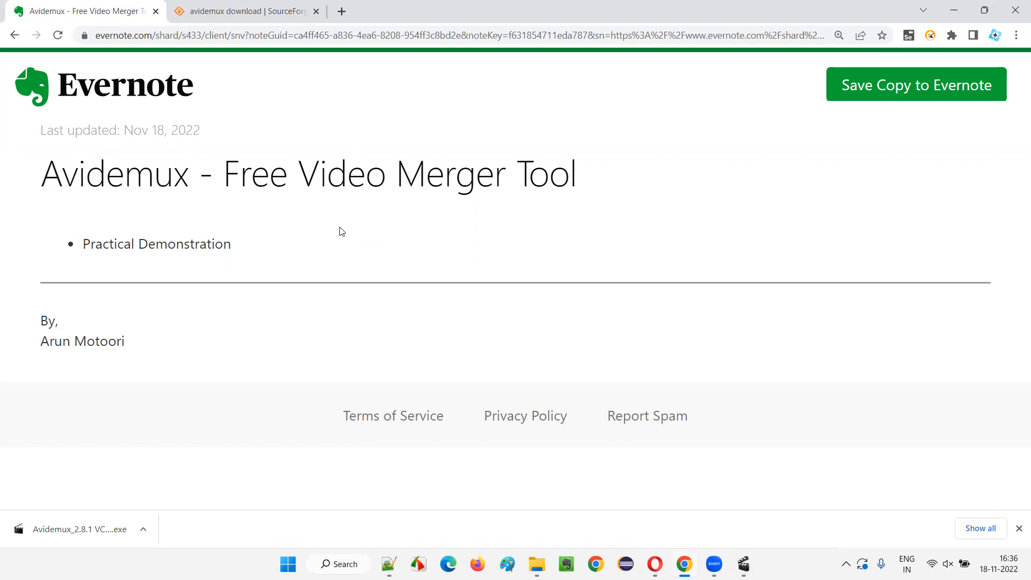
mouse_move(780, 68)
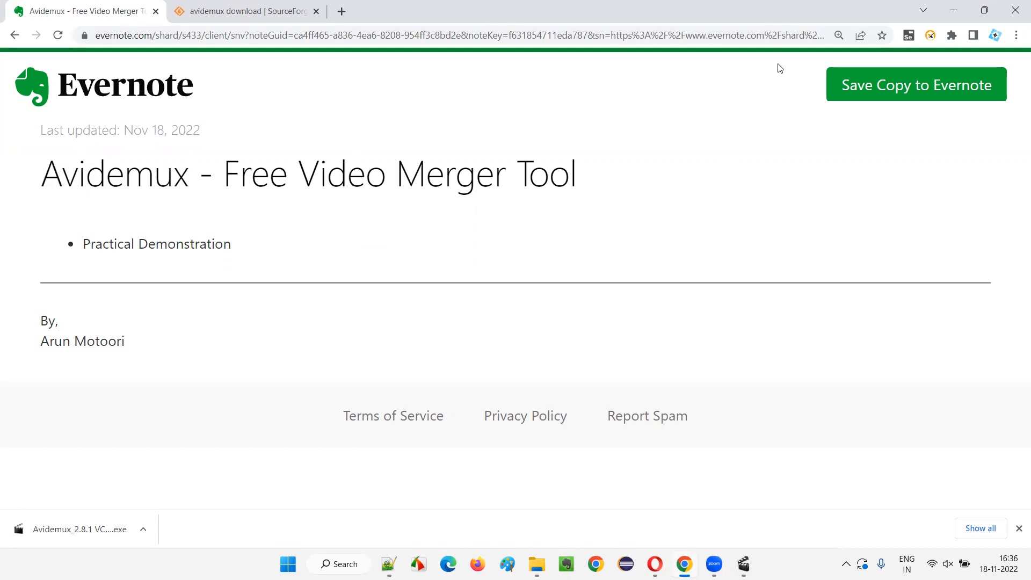